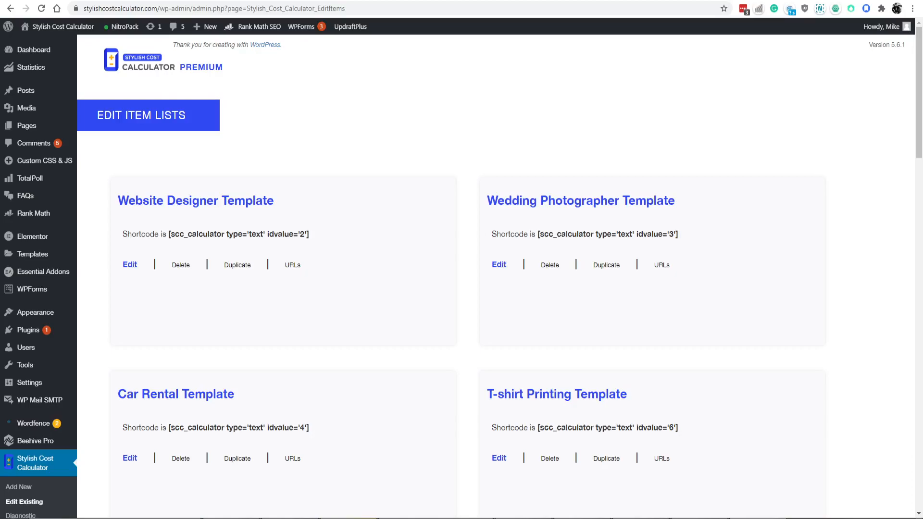
Create a new calculator named 'Conditional Custom Math' via Add New and Start New
click(18, 487)
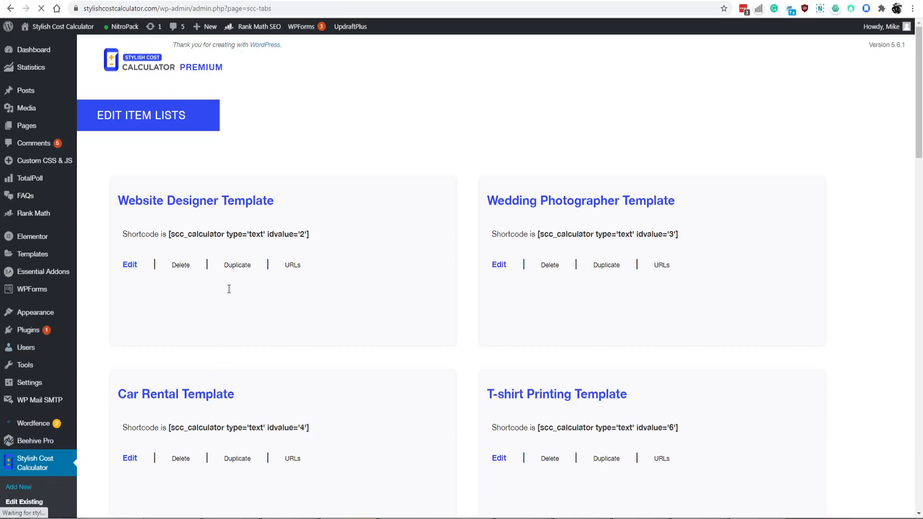
click(18, 487)
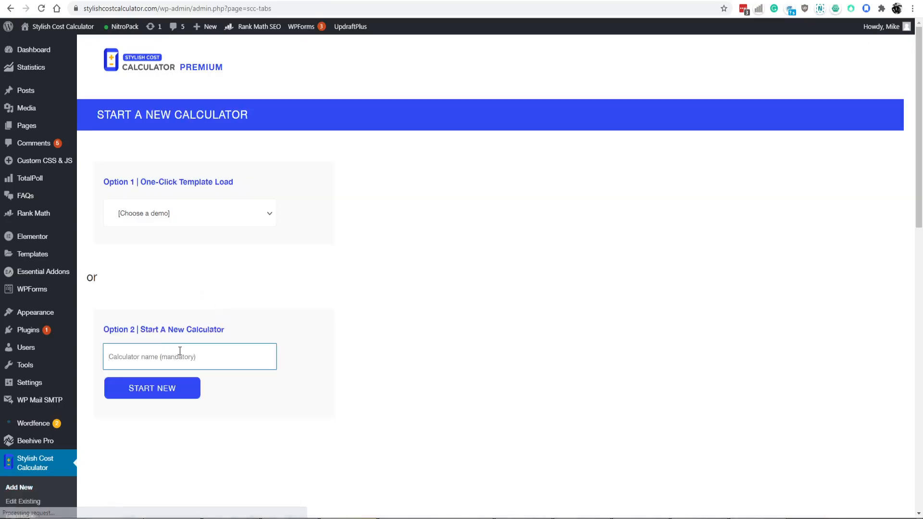
text(Conditional Logic for)
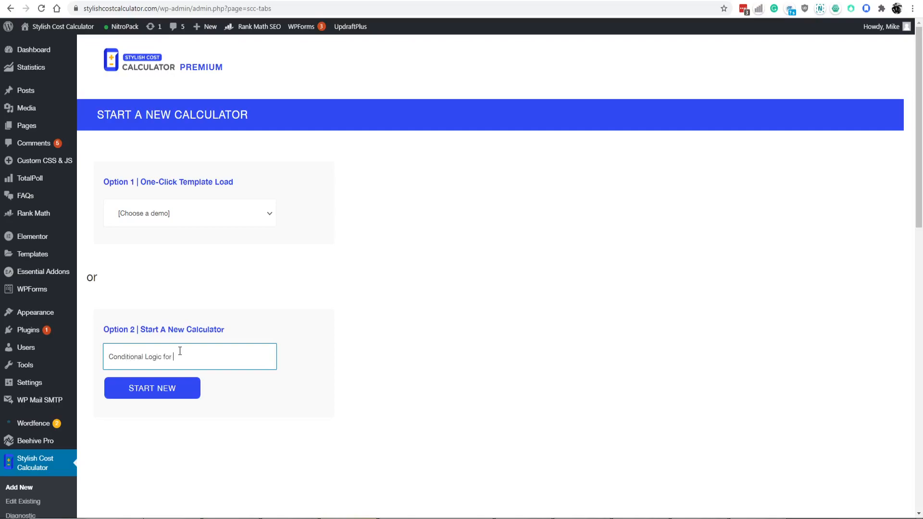
text(Custom Math)
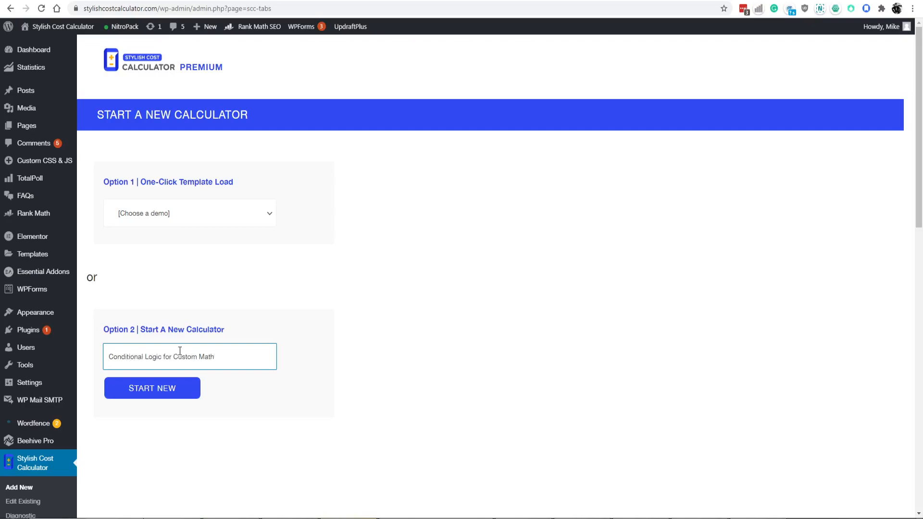
text(Conditional Cu)
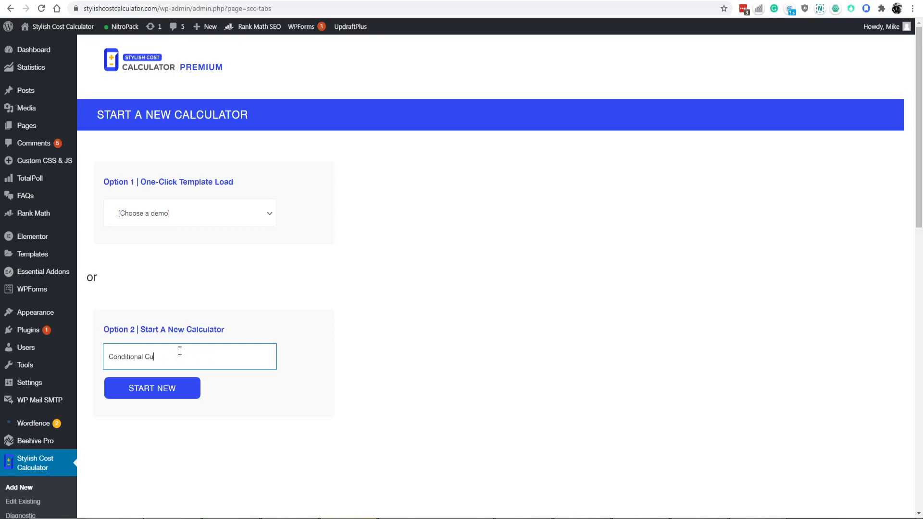
click(152, 387)
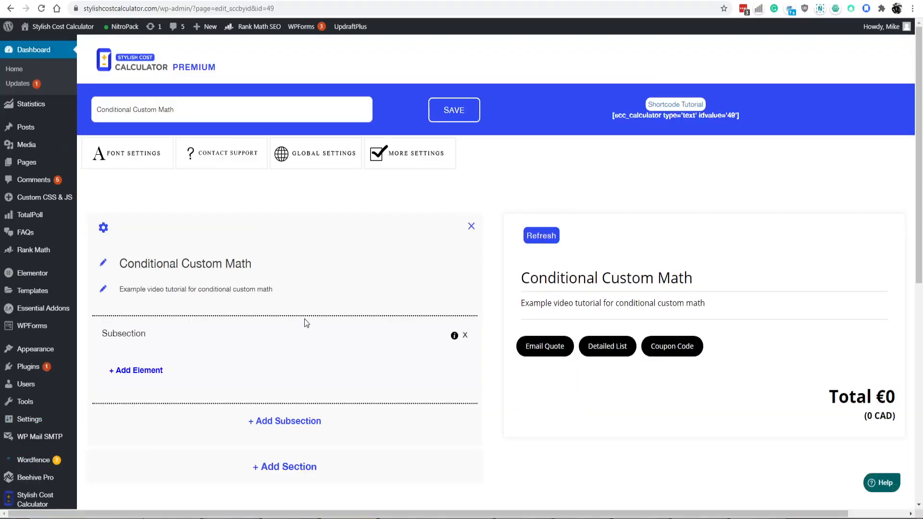
Add a DropDown element titled 'Services category 1' to the subsection
scroll(down, 3)
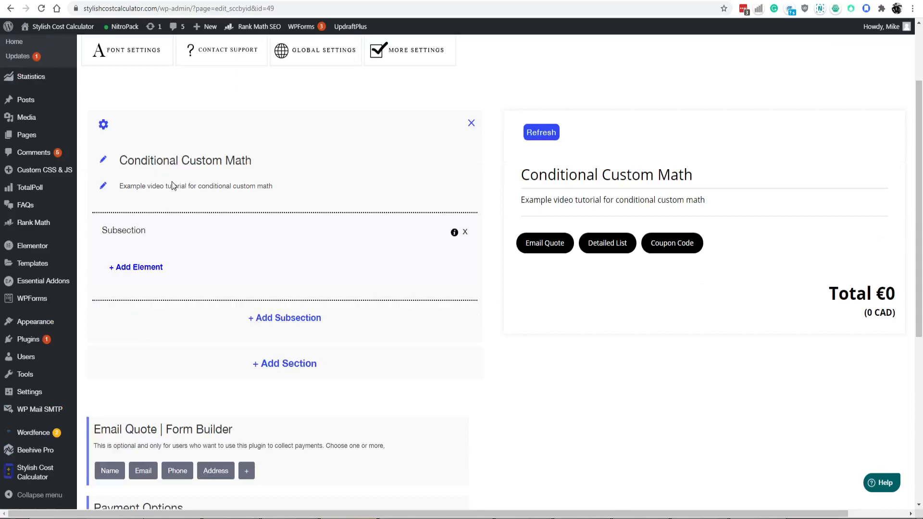
click(136, 267)
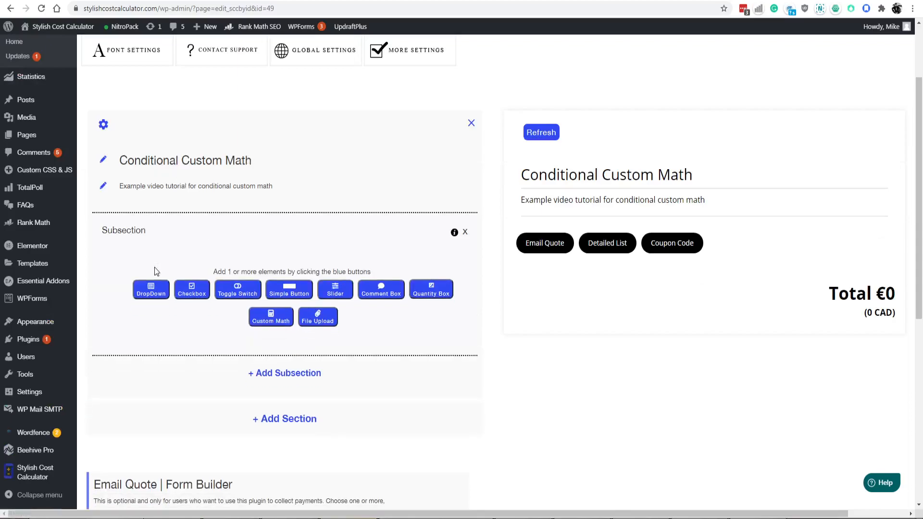
mouse_move(151, 293)
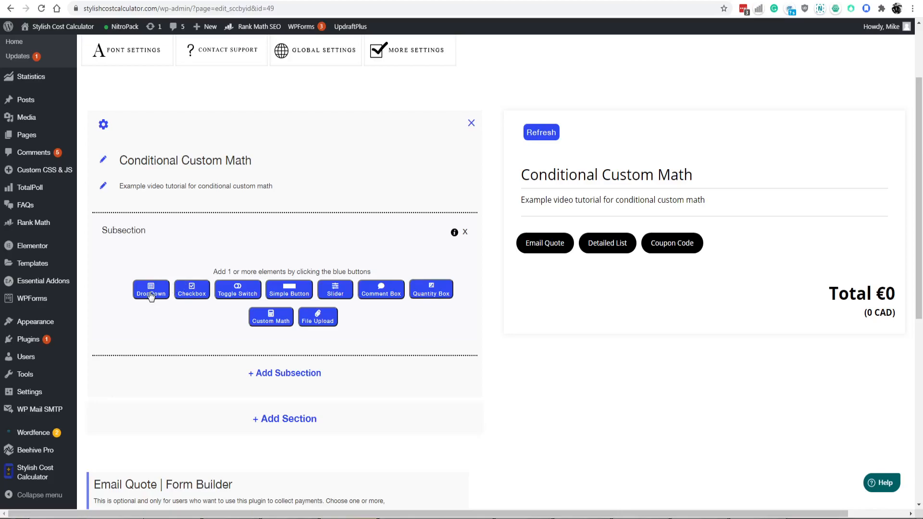
click(151, 290)
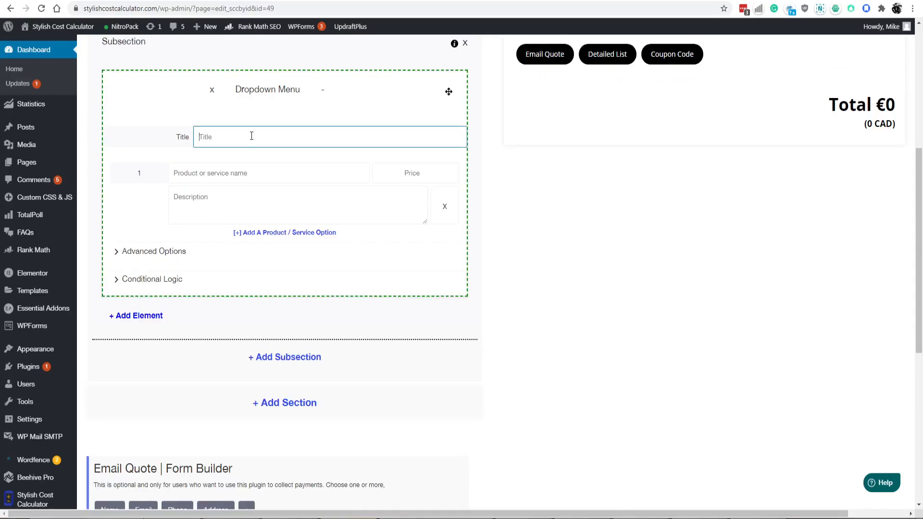
text(P)
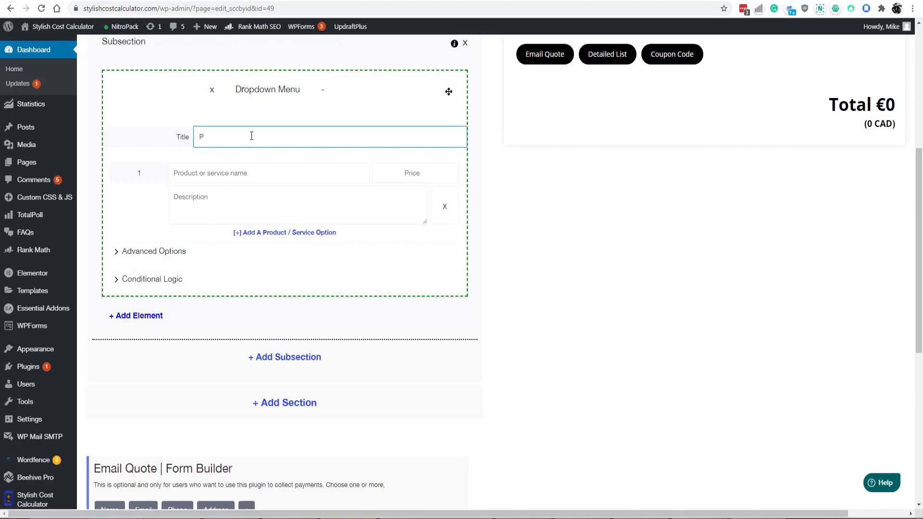
text(Services cateogry 1)
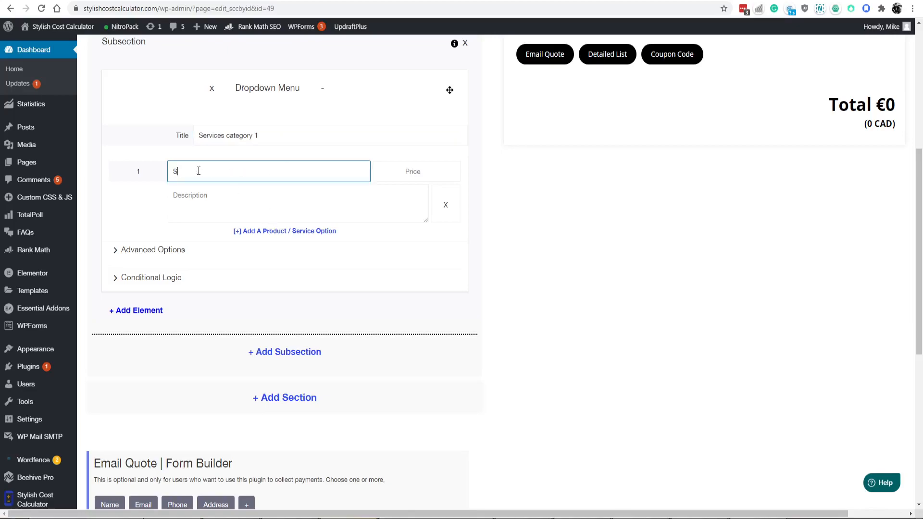
Define the dropdown options Service 1 priced 100 and Service 2
text(ervice 1)
click(415, 171)
text(100)
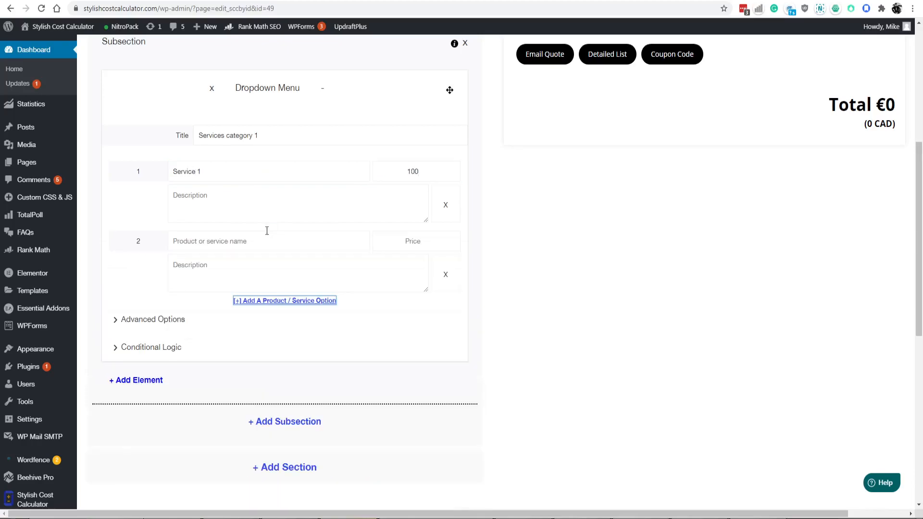
text(Serivice 2)
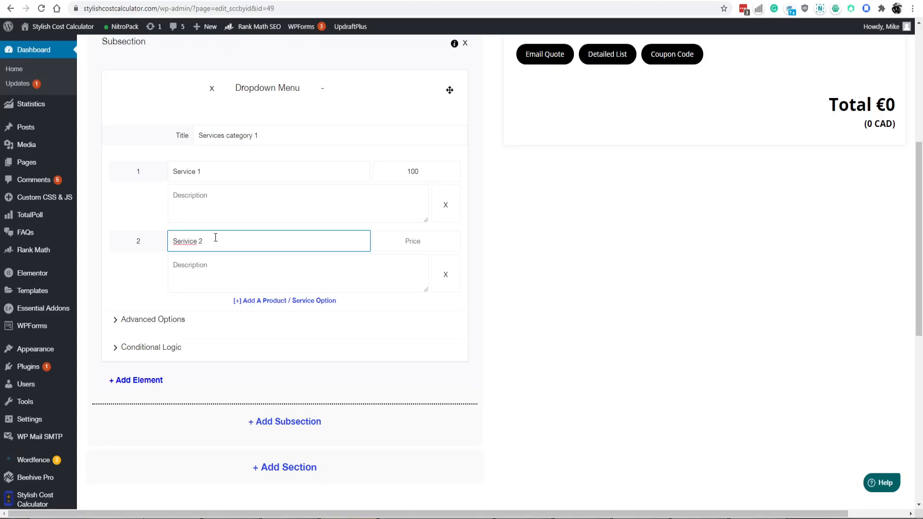
text(100)
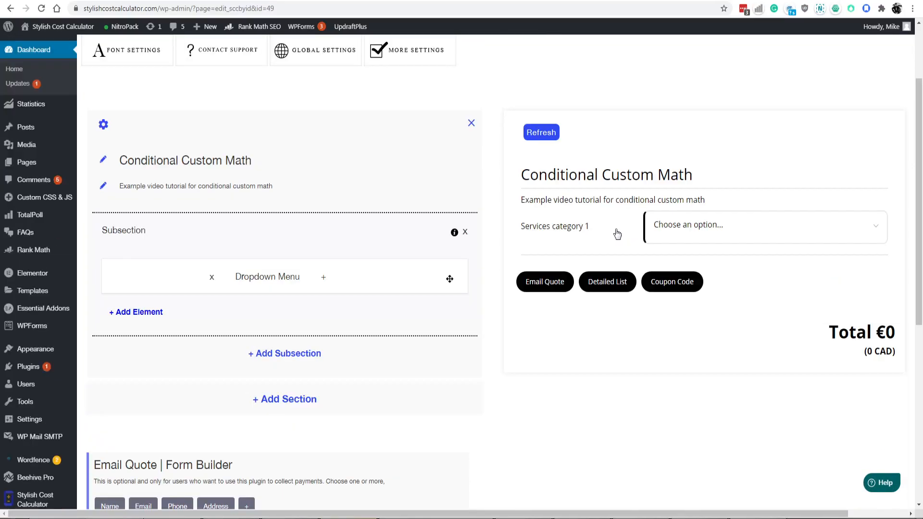
Select Service 1 (€100) then Service 2 (€105) in the preview dropdown to verify pricing
click(763, 227)
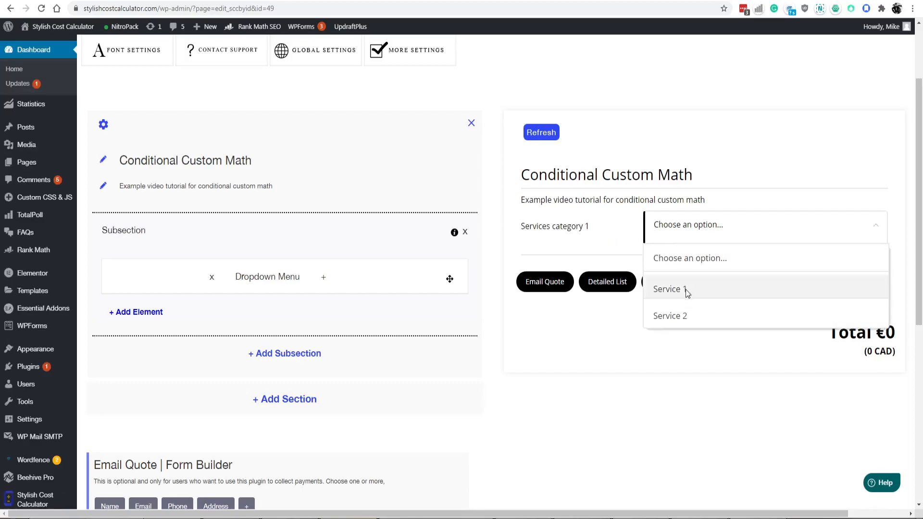
mouse_move(689, 293)
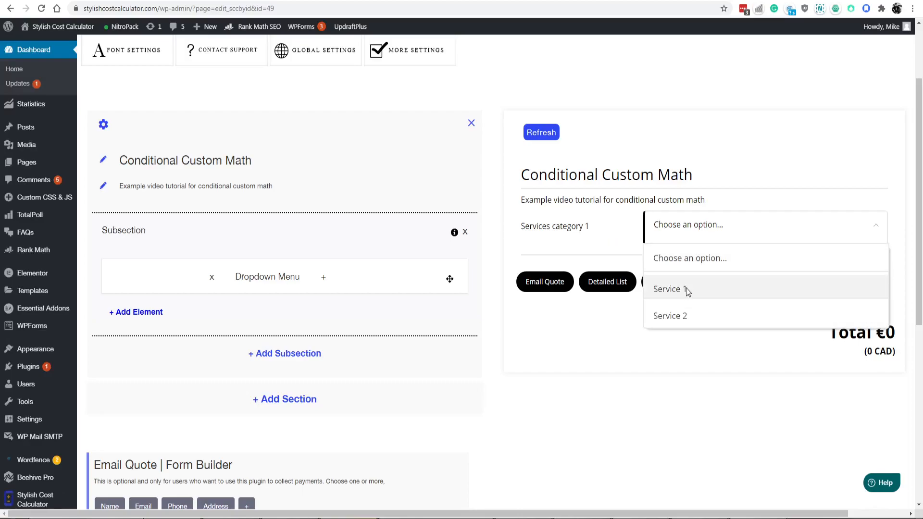
click(666, 289)
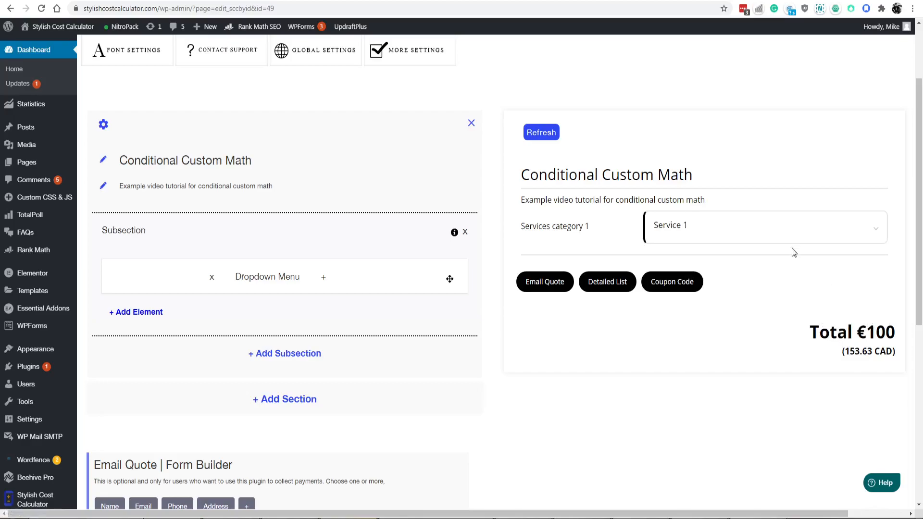
click(763, 227)
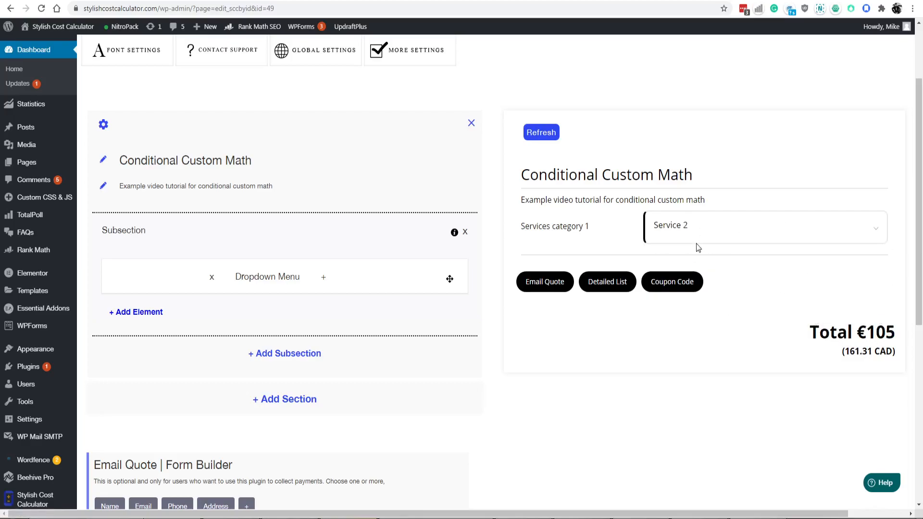
scroll(down, 3)
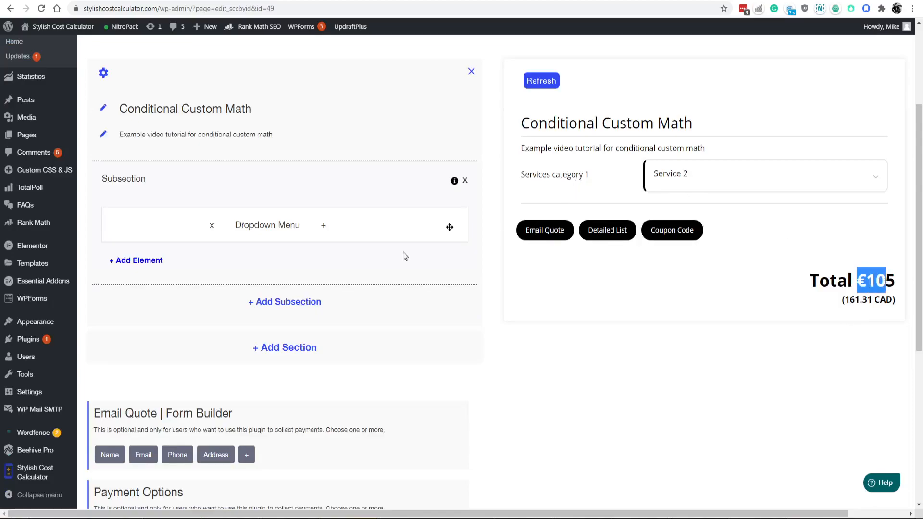
mouse_move(271, 318)
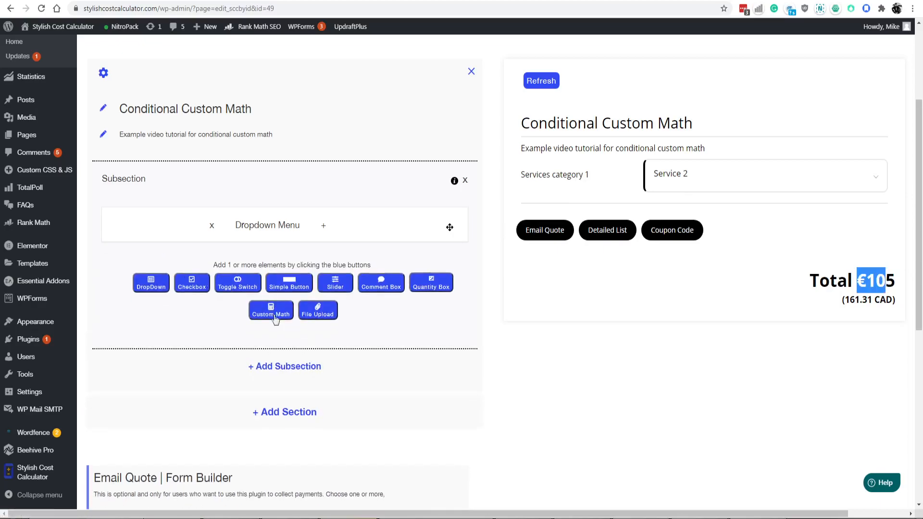
Add a Custom Math element of type % with value 20 named 'Extra fee'
click(271, 312)
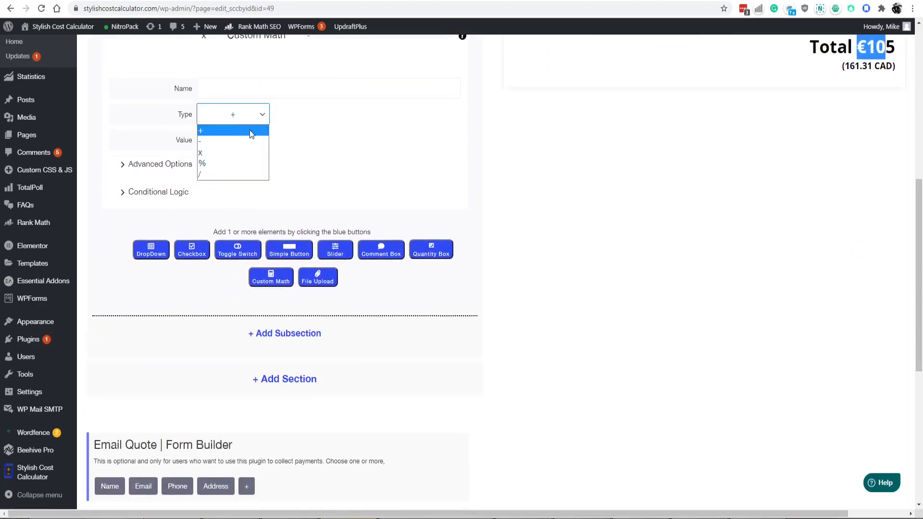
click(203, 164)
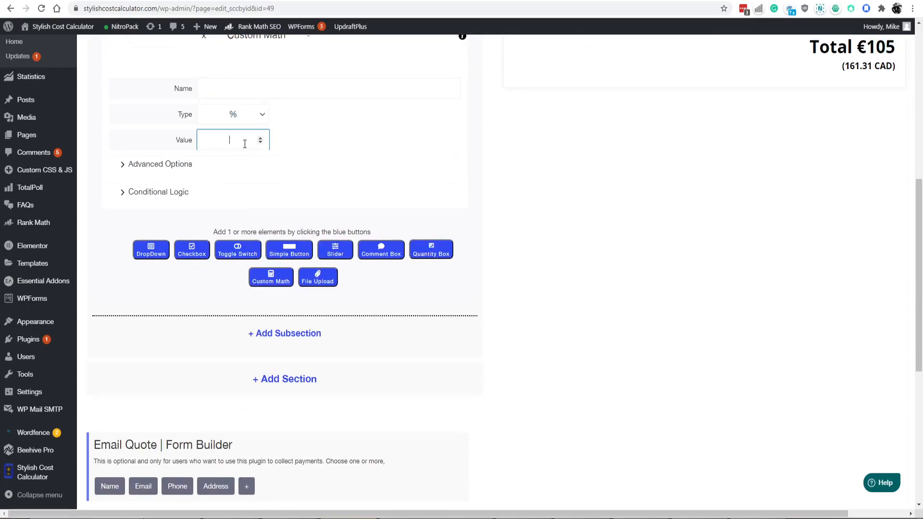
text(ex)
text(20)
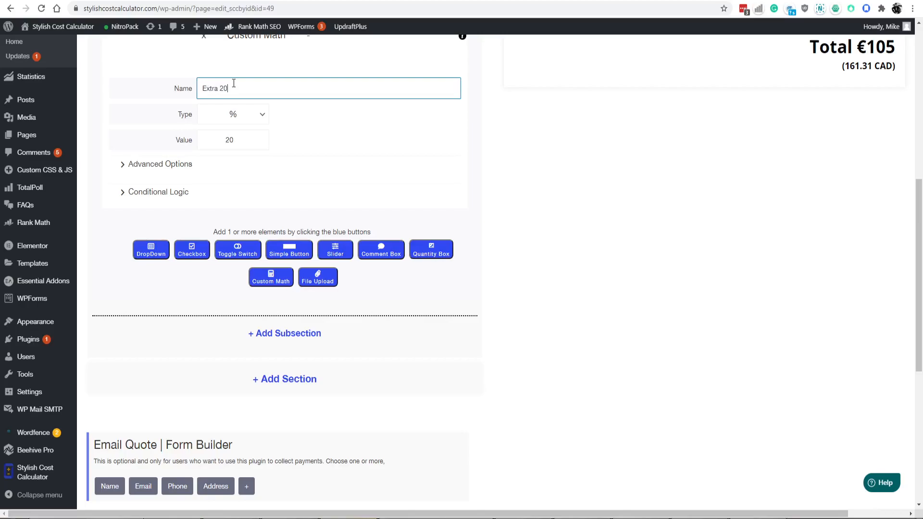
text(% fe)
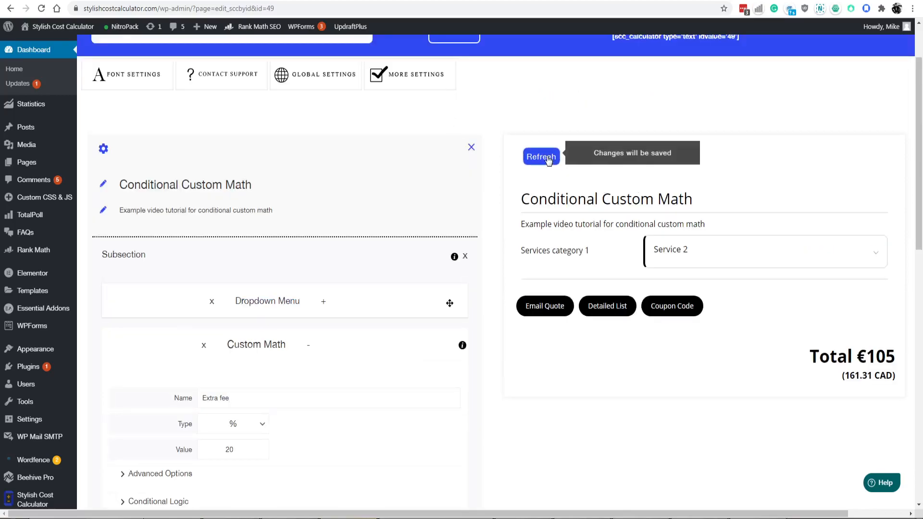
Refresh the preview and review the Detailed List showing the 20% Extra fee
click(540, 156)
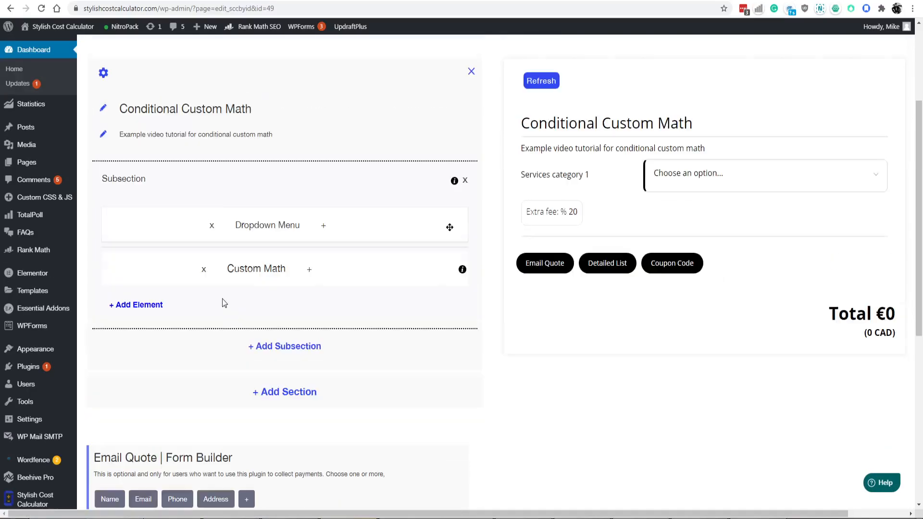
click(308, 269)
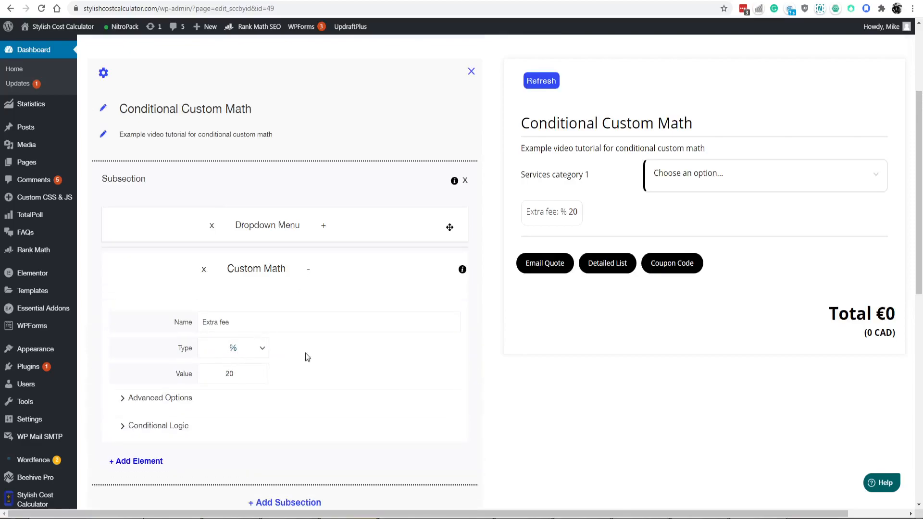
scroll(down, 3)
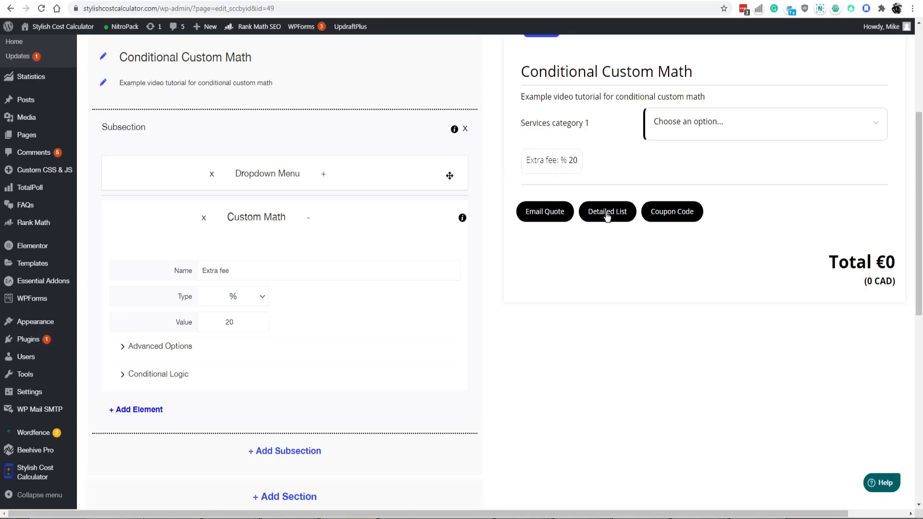
click(607, 212)
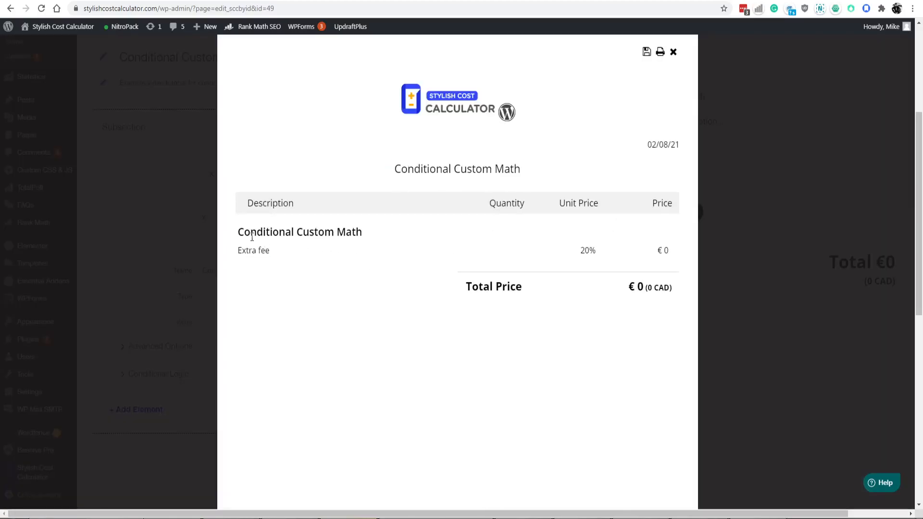
click(673, 52)
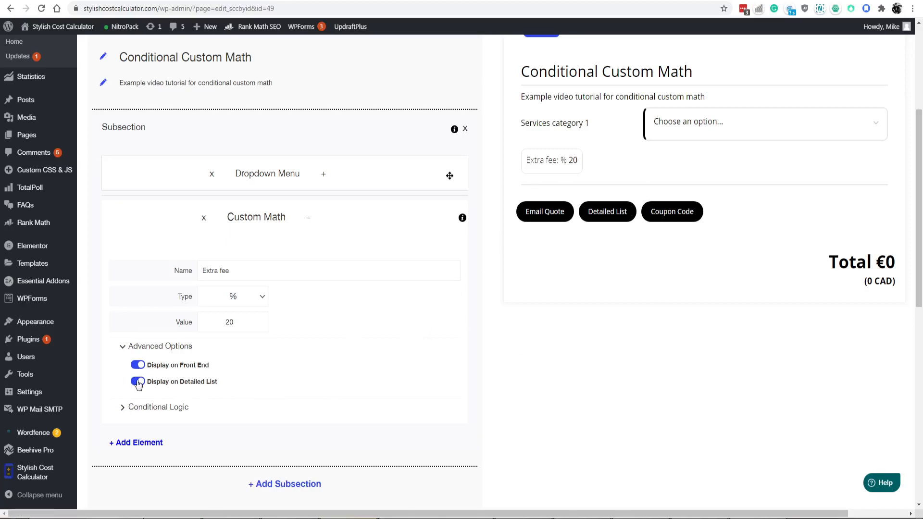
Expand Advanced Options, pick a service in the preview and recheck the Detailed List total of €120
click(136, 382)
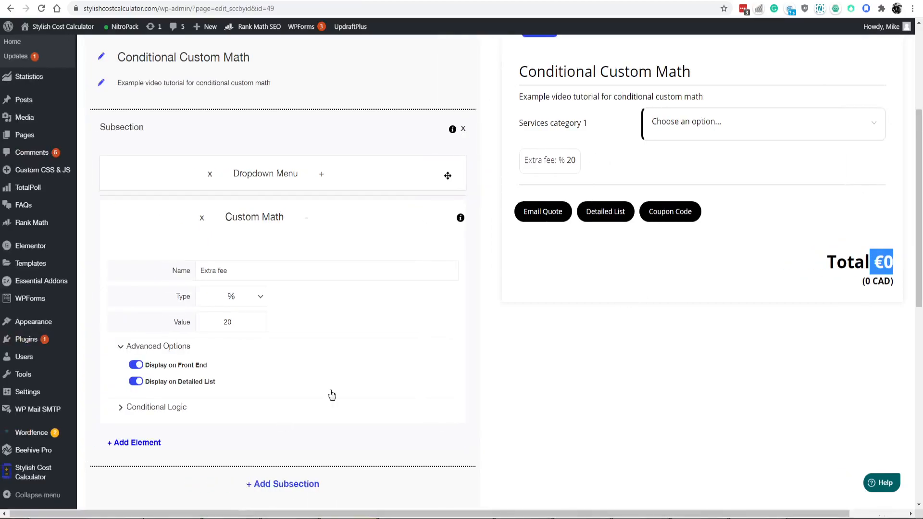
click(760, 121)
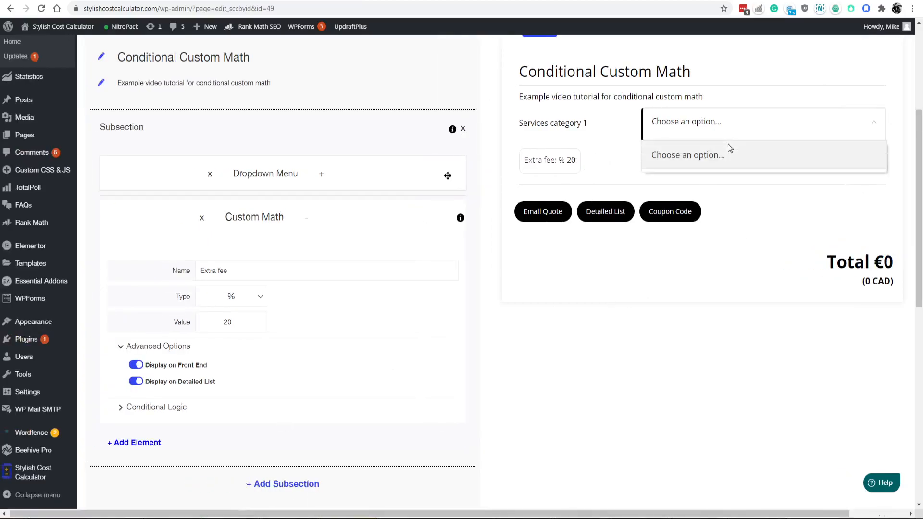
click(707, 155)
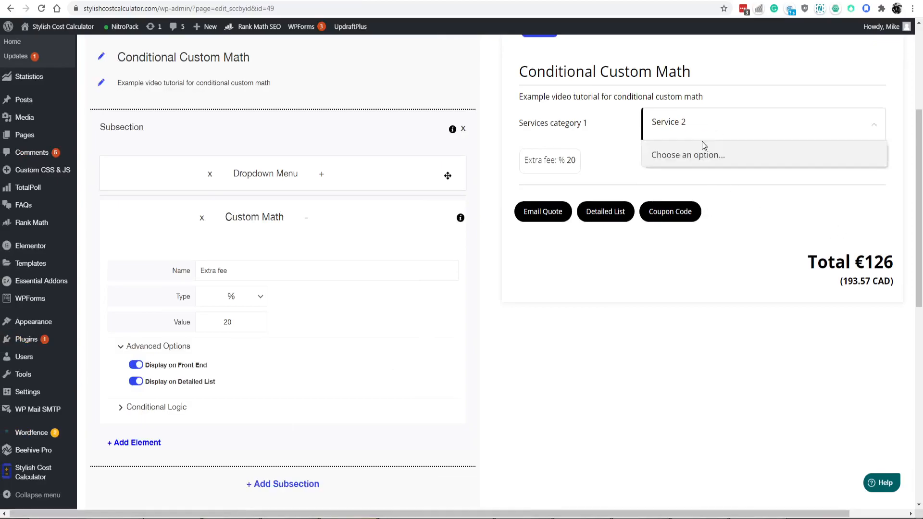
click(605, 212)
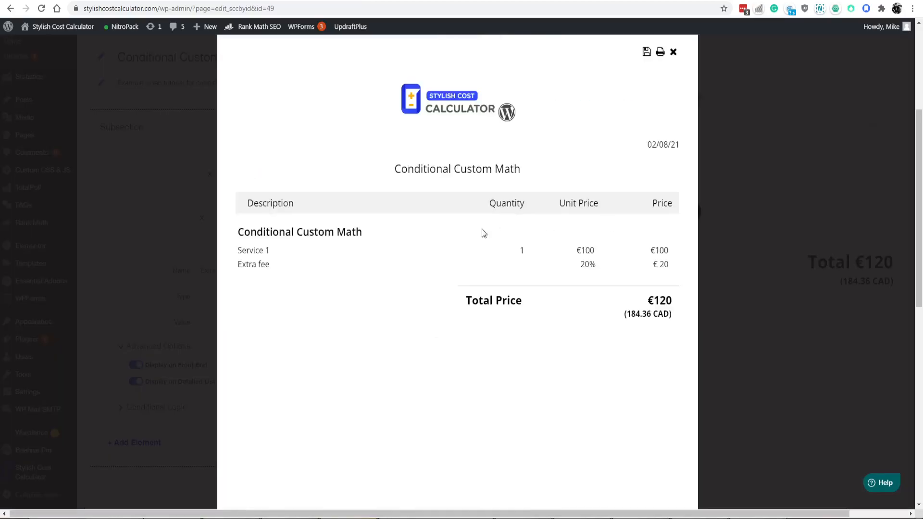
click(673, 52)
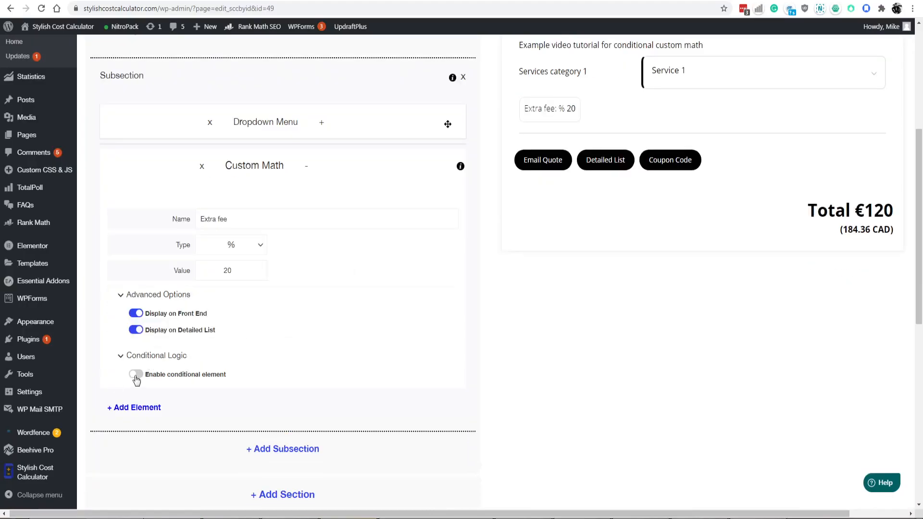
Enable conditional logic: show Extra fee if Services category 1 Equal To Service 2
click(135, 374)
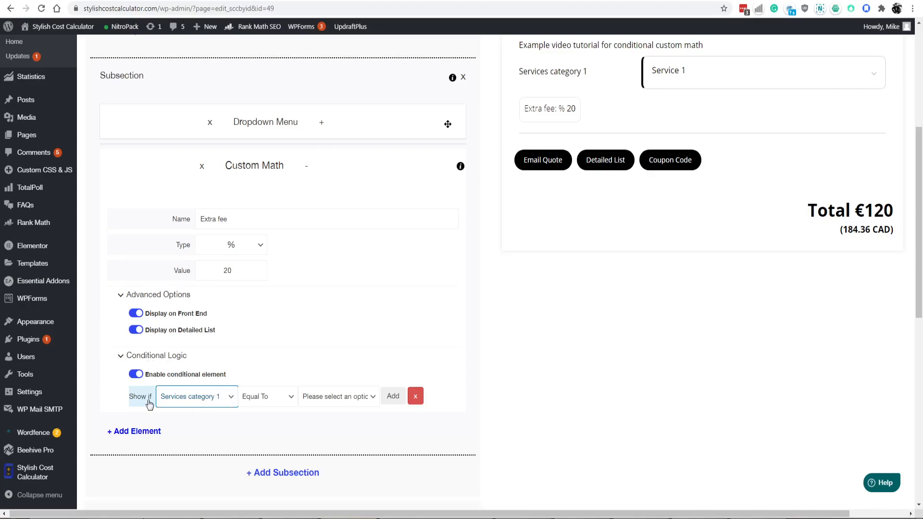
mouse_move(272, 170)
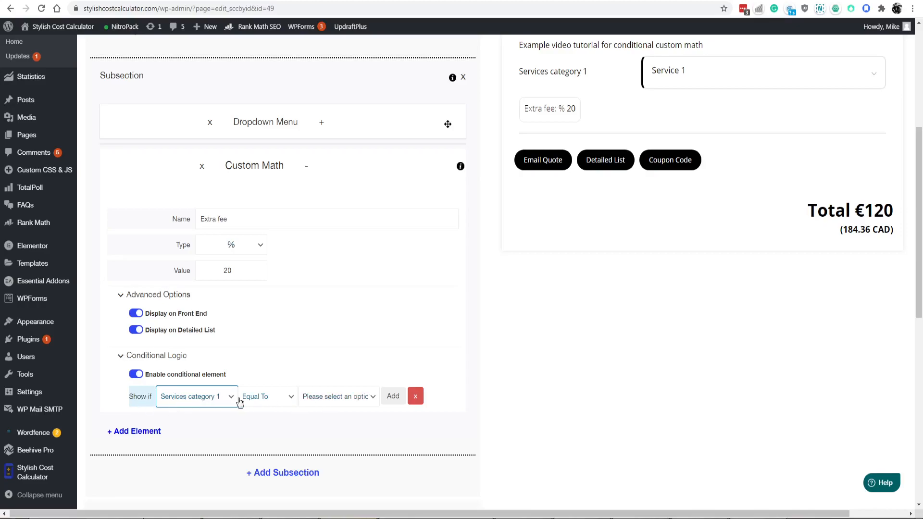
click(268, 396)
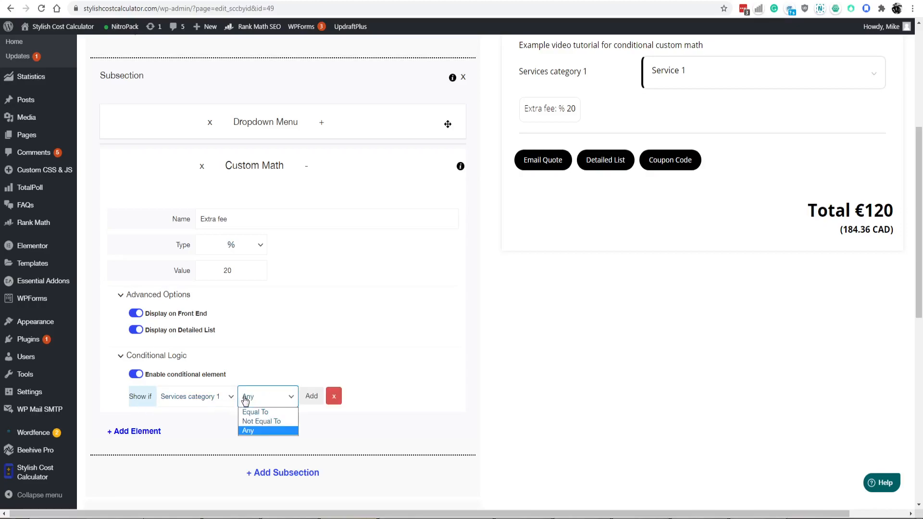
click(256, 412)
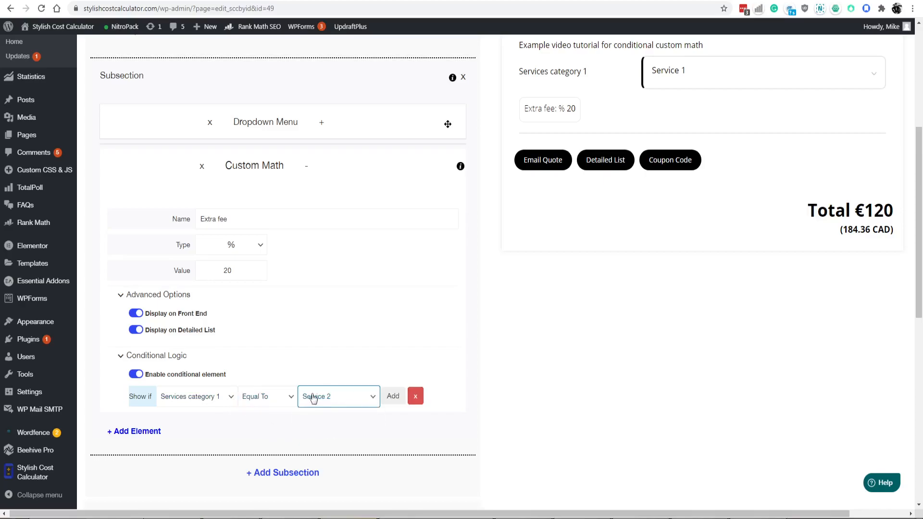
click(392, 395)
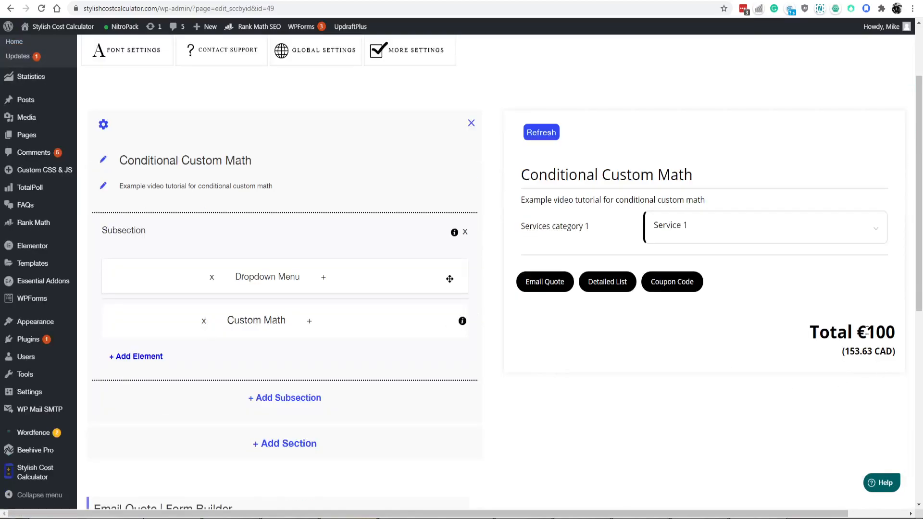
Choose Service 2 in the preview and view the Detailed List totalling €126 with the €21 fee
click(764, 227)
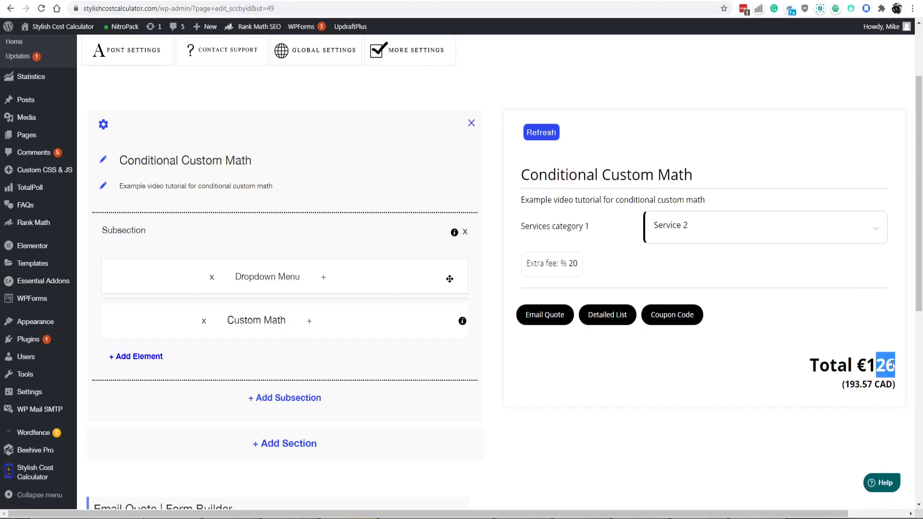
click(607, 315)
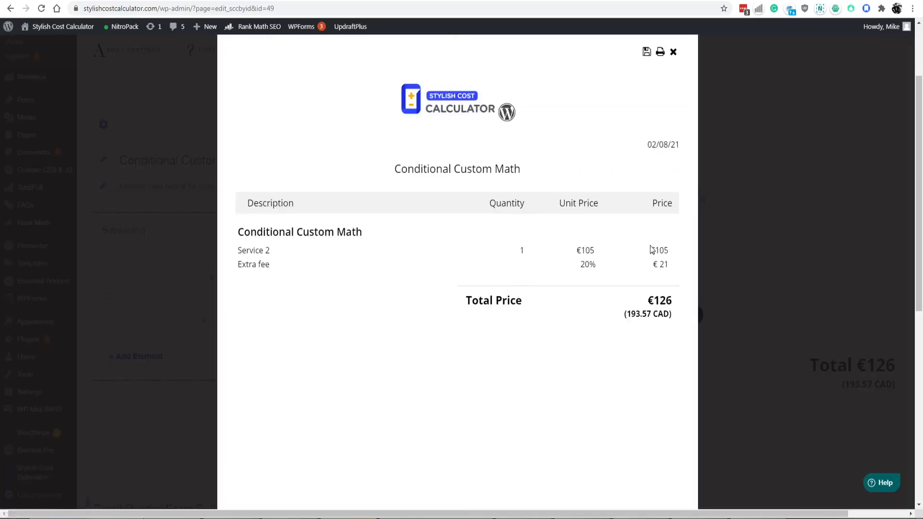
mouse_move(666, 327)
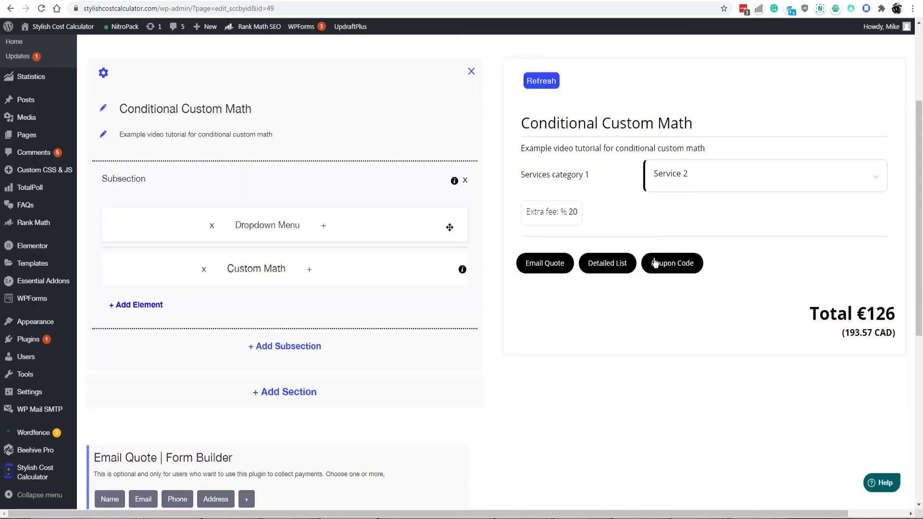
mouse_move(598, 227)
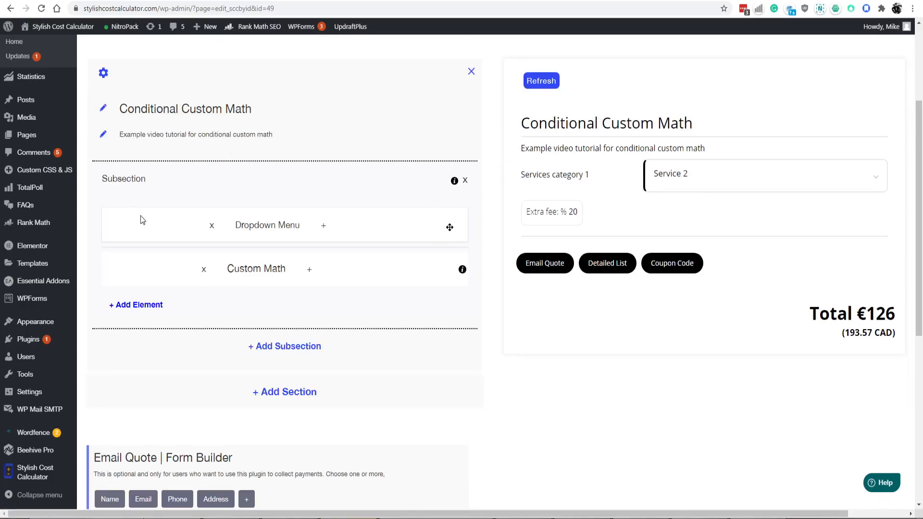
mouse_move(291, 369)
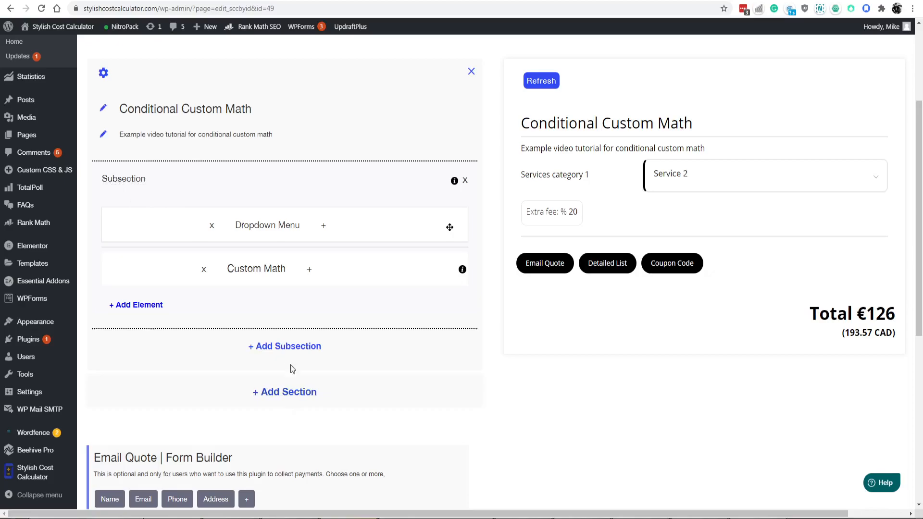
mouse_move(326, 243)
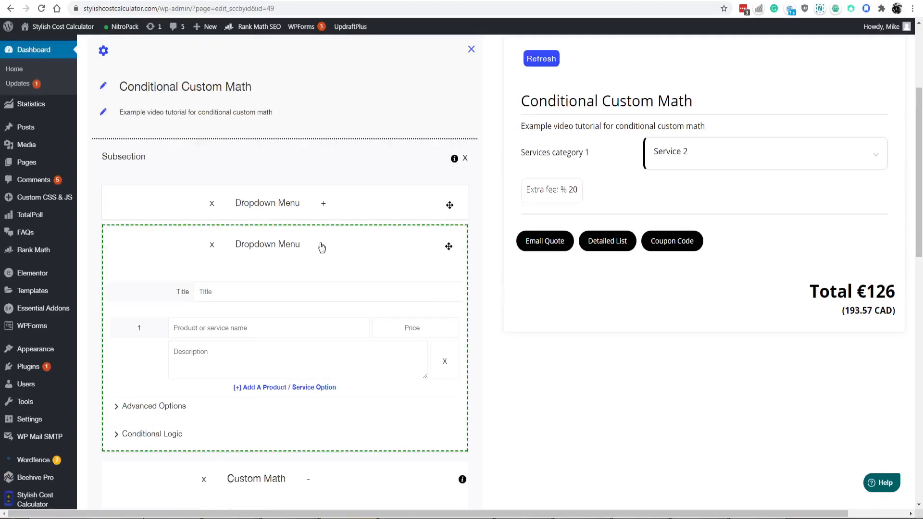
Add a second Dropdown Menu and a Checkbox element with an option priced 100
scroll(down, 3)
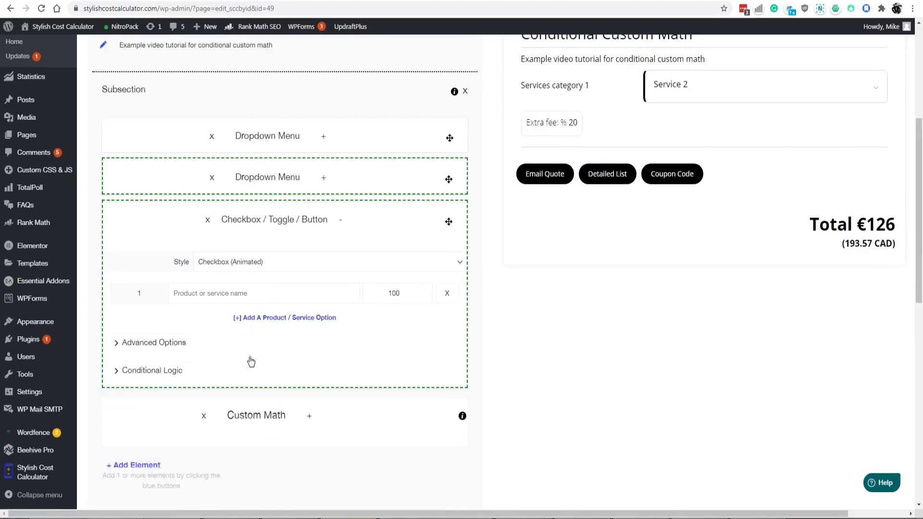
scroll(down, 3)
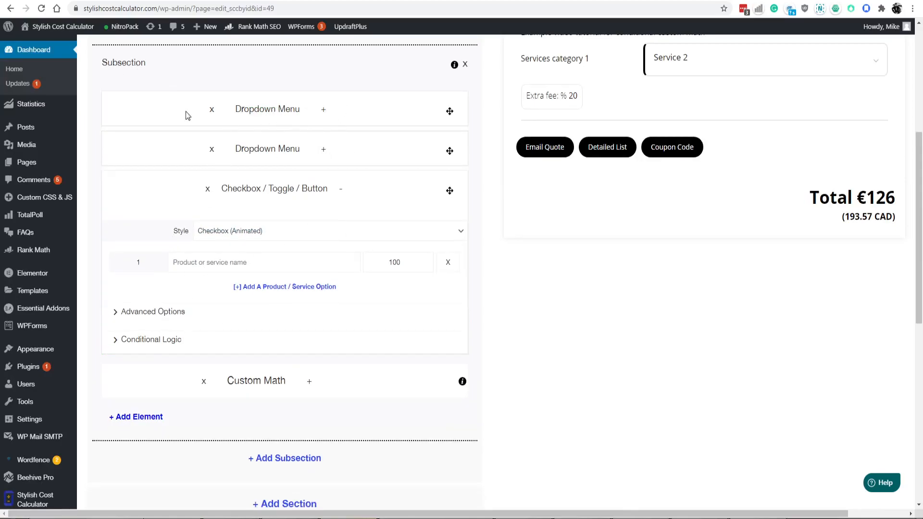
Collapse the checkbox element's settings before adding a second subsection
click(341, 188)
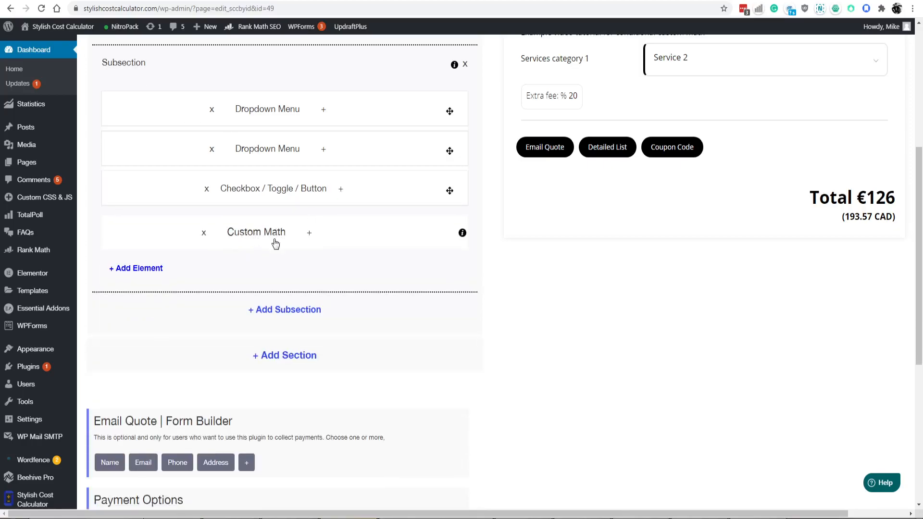
mouse_move(260, 245)
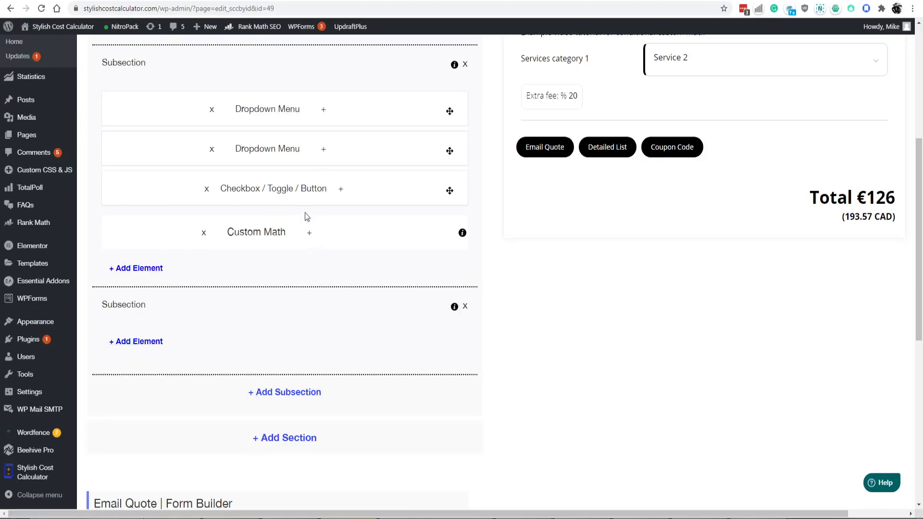
mouse_move(486, 266)
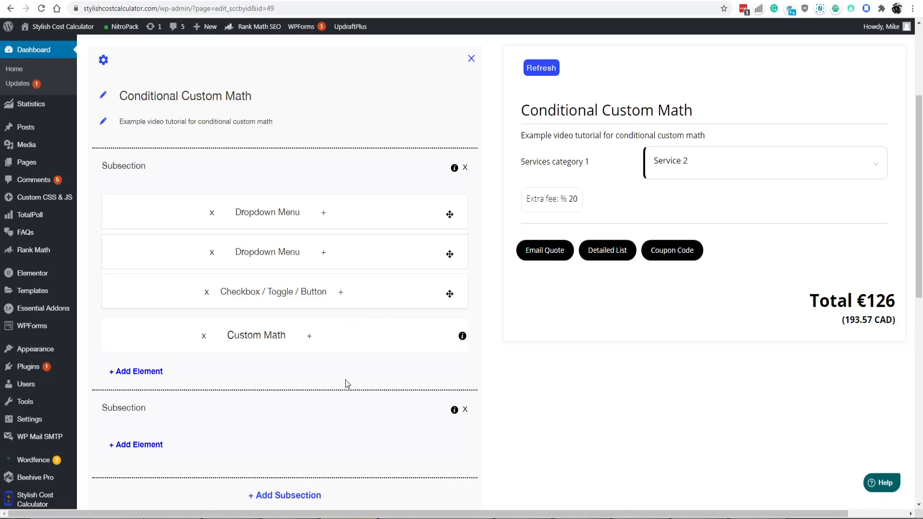
mouse_move(296, 299)
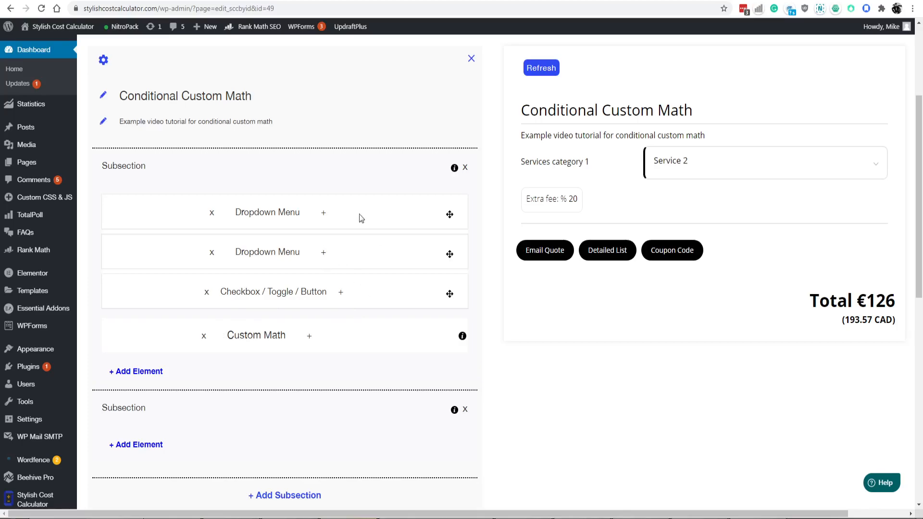
scroll(down, 3)
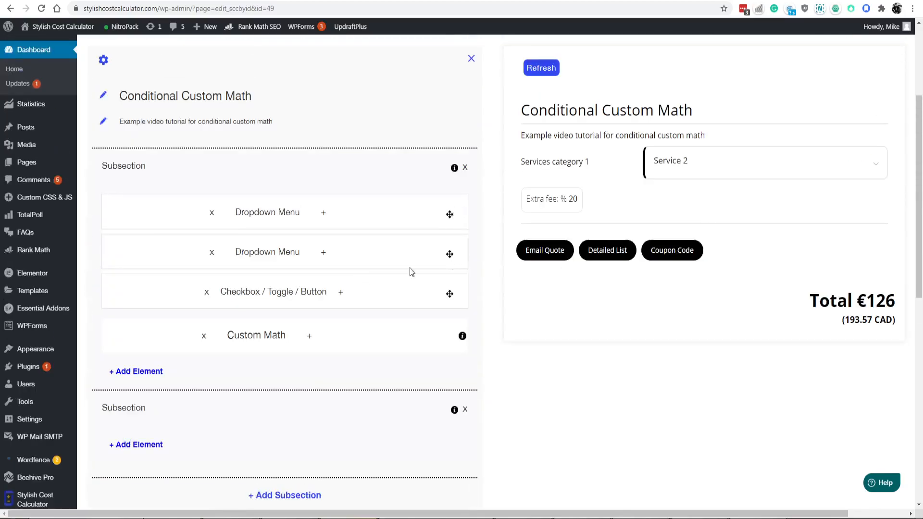
click(544, 250)
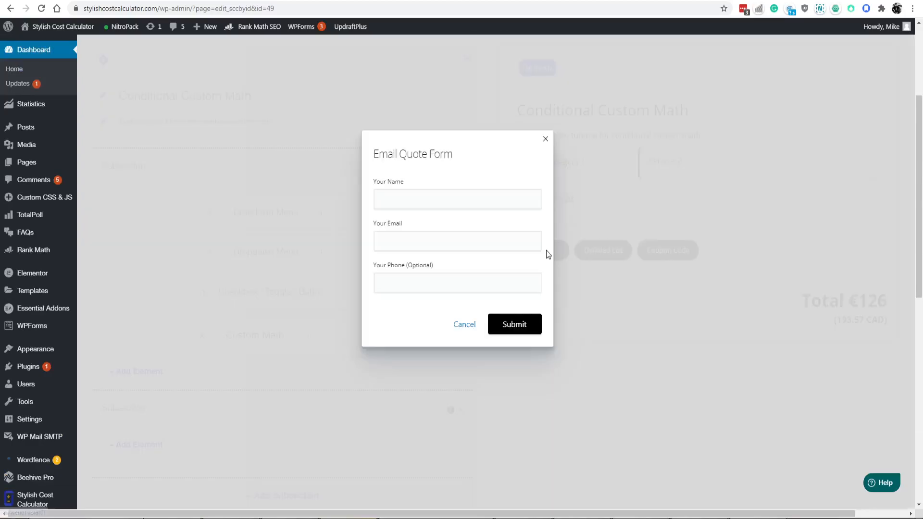
mouse_move(546, 144)
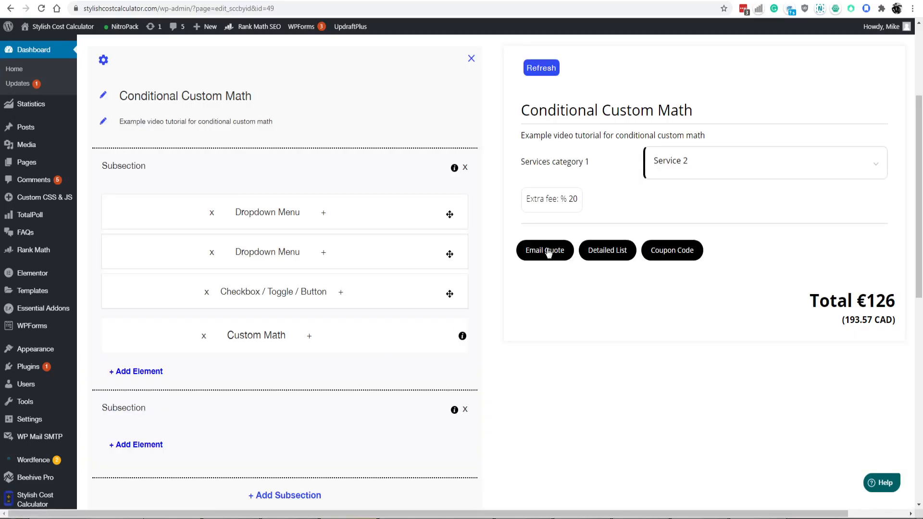
drag(809, 300, 899, 322)
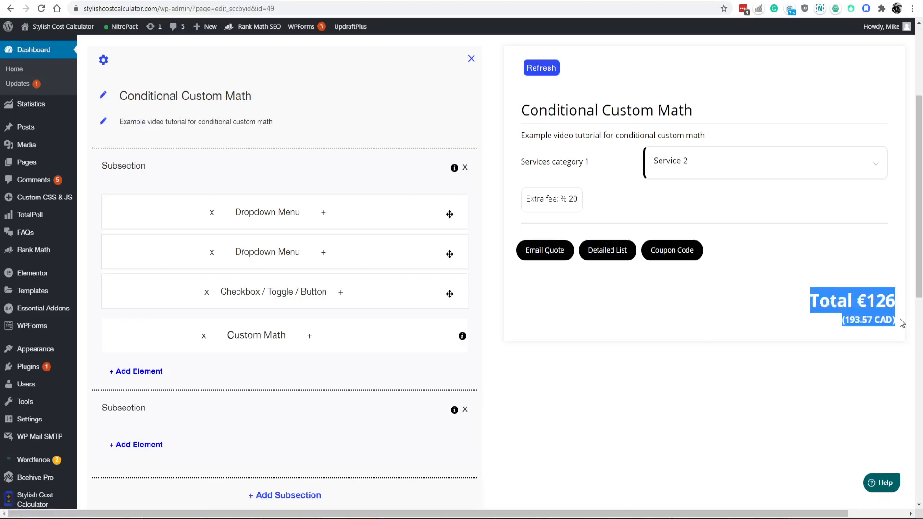
mouse_move(580, 269)
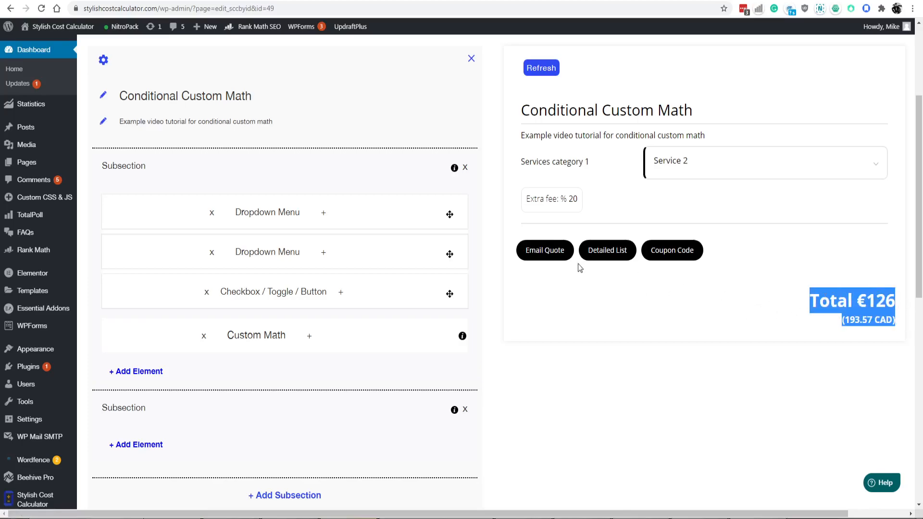
click(545, 250)
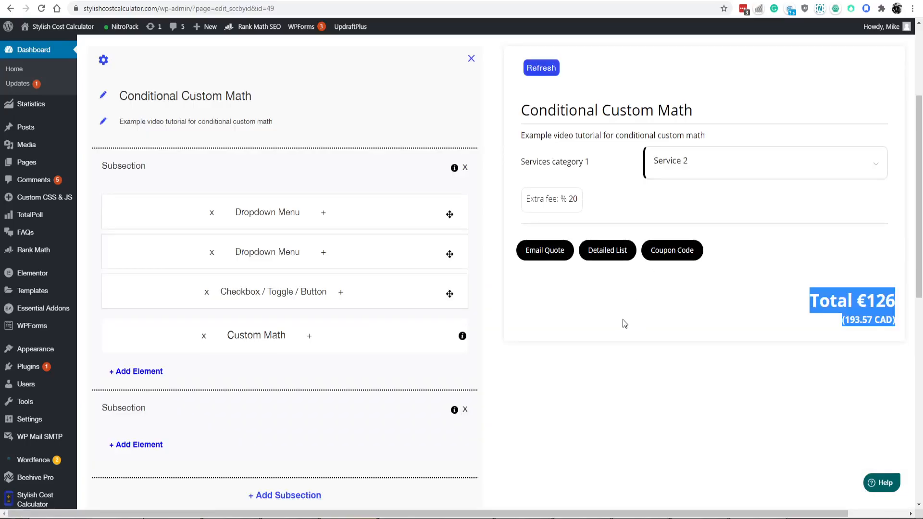
mouse_move(610, 338)
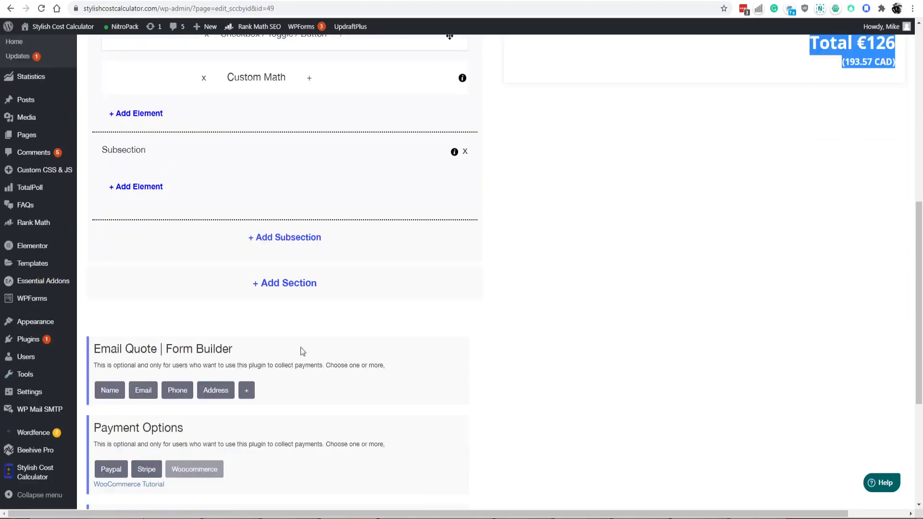
triple_click(162, 348)
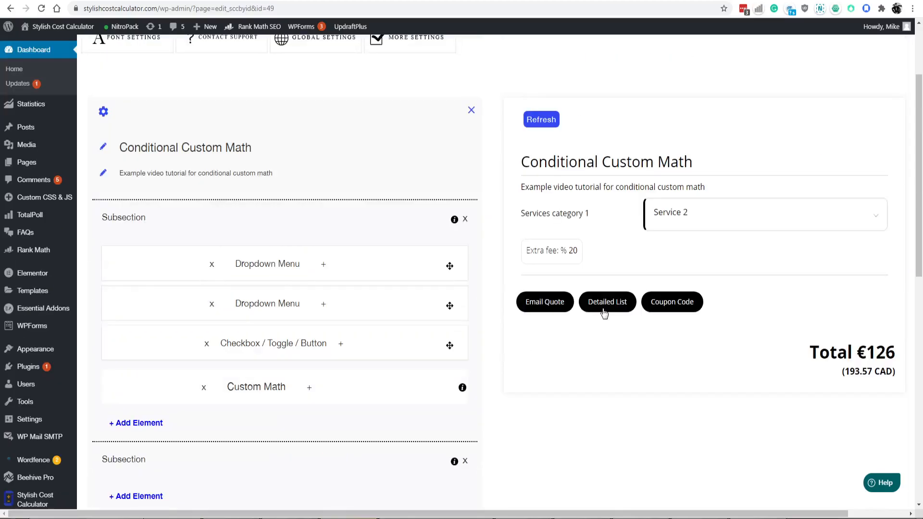
click(544, 301)
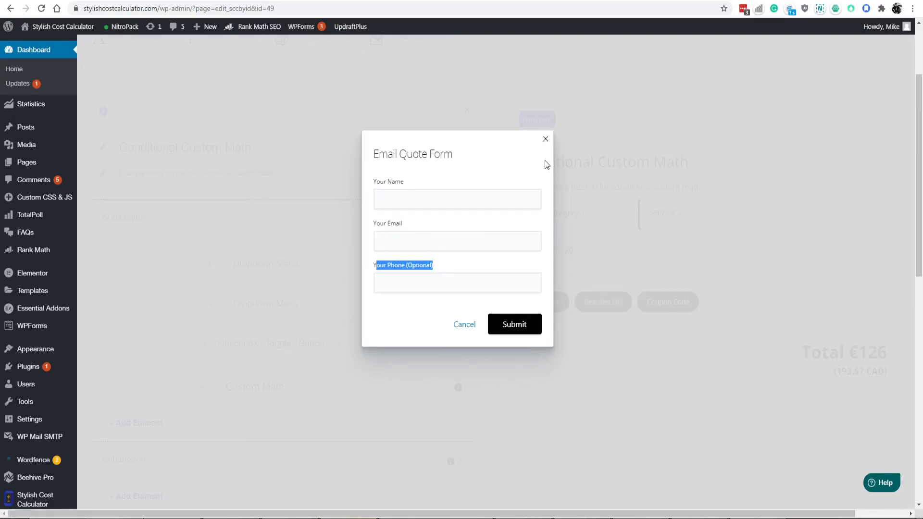
click(464, 324)
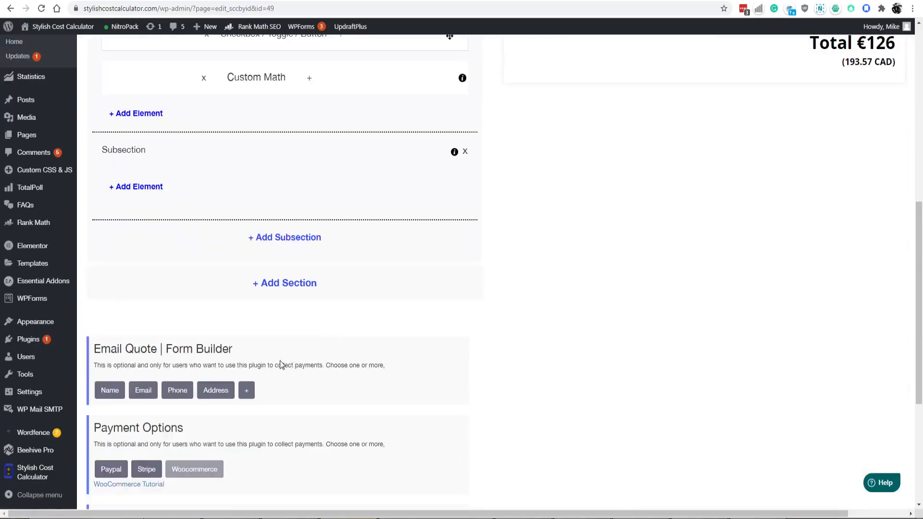
click(246, 390)
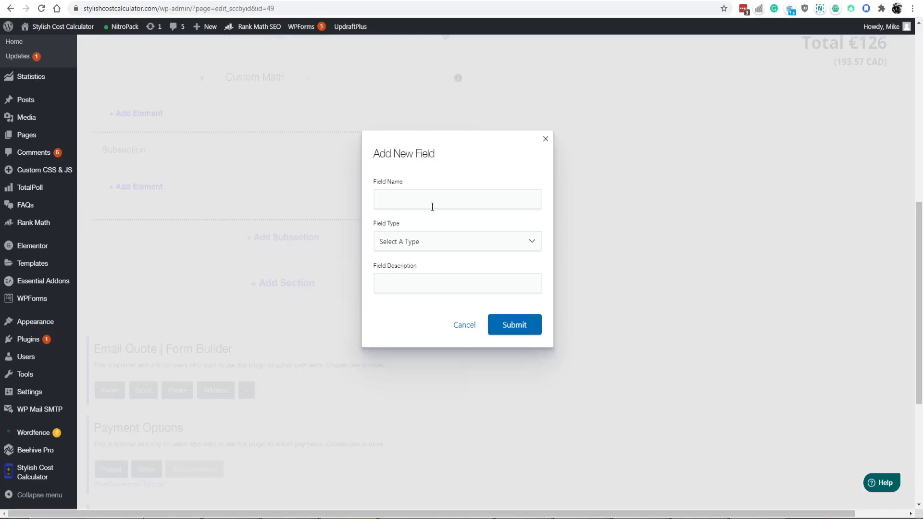
click(456, 242)
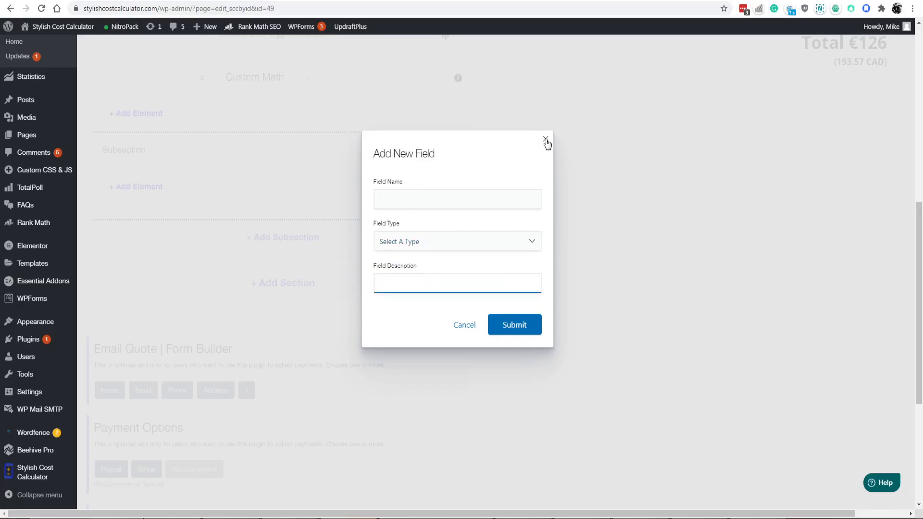
click(544, 142)
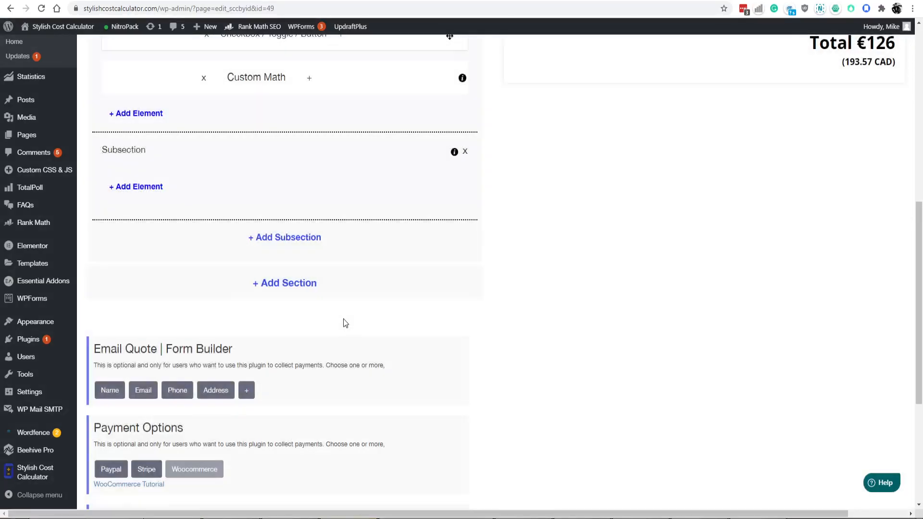
scroll(down, 3)
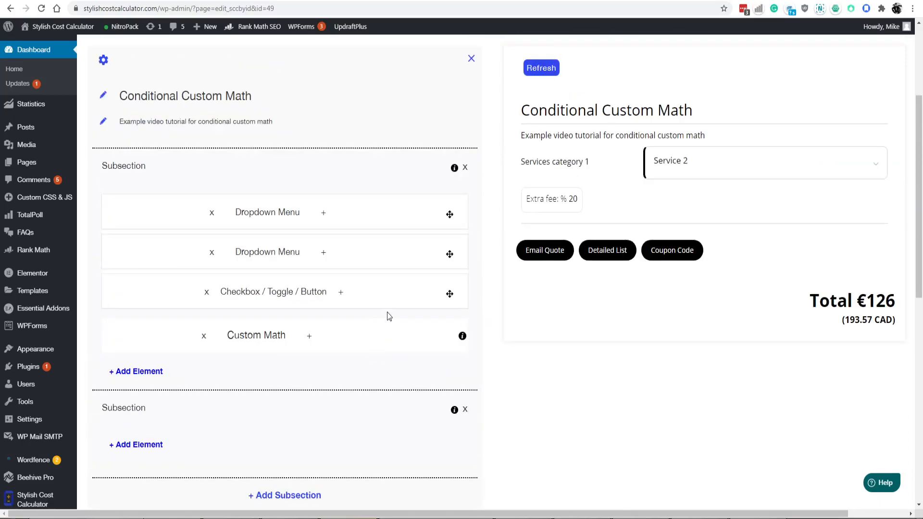
scroll(down, 3)
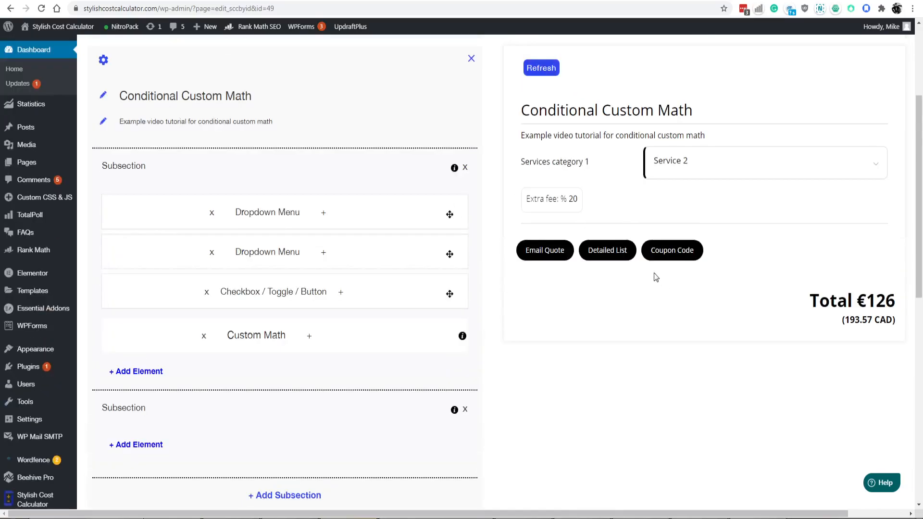
scroll(down, 3)
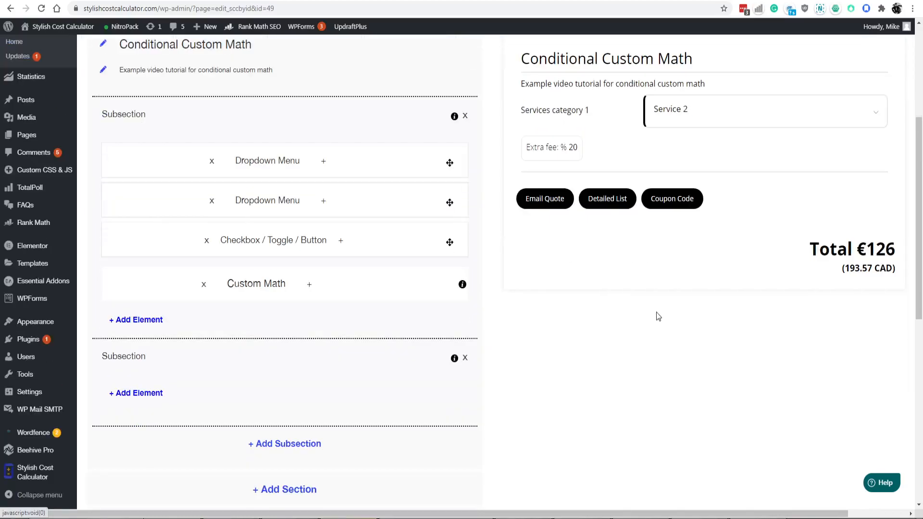
mouse_move(631, 348)
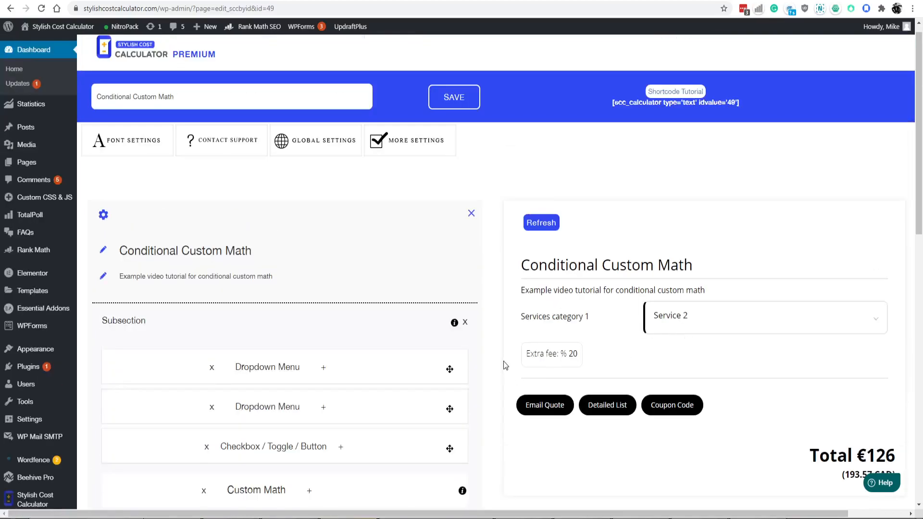
mouse_move(496, 363)
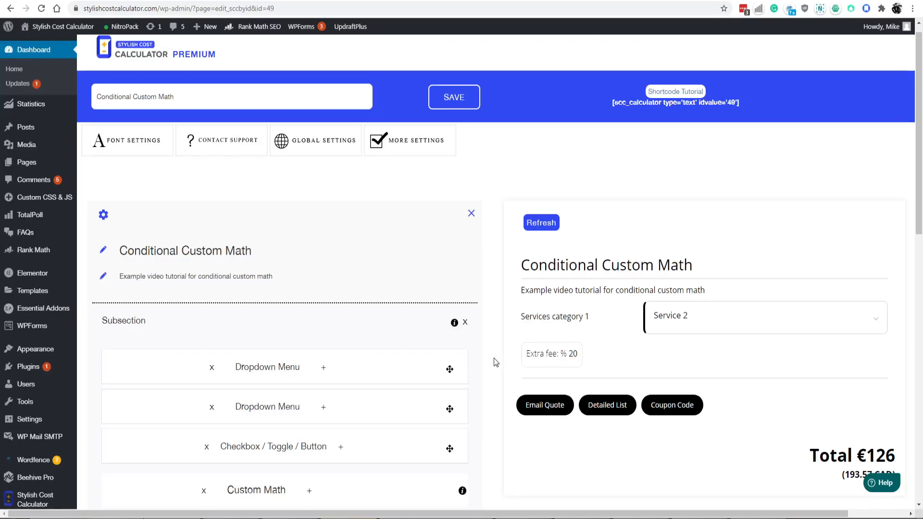
click(125, 9)
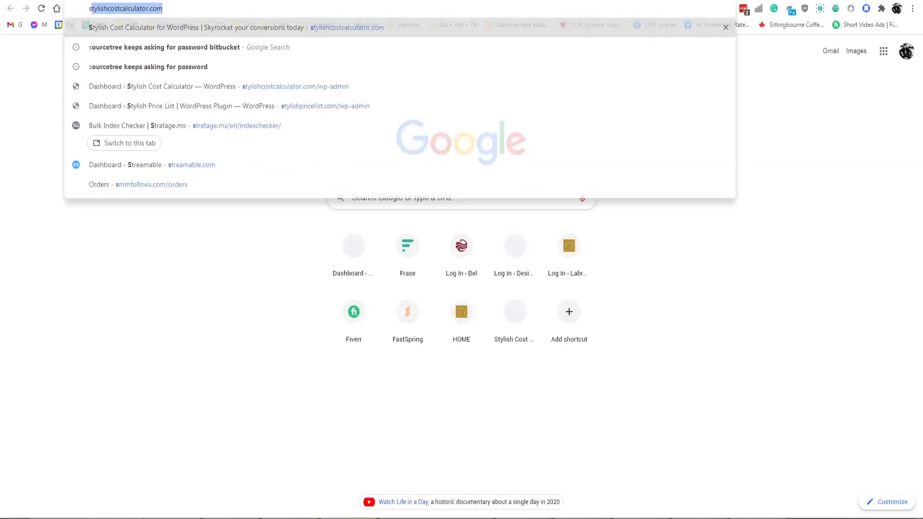
Search Google for 'stylish cost calculator' and open the WordPress Calculator Plugin YouTube video
text(stylish cost calculator nulle)
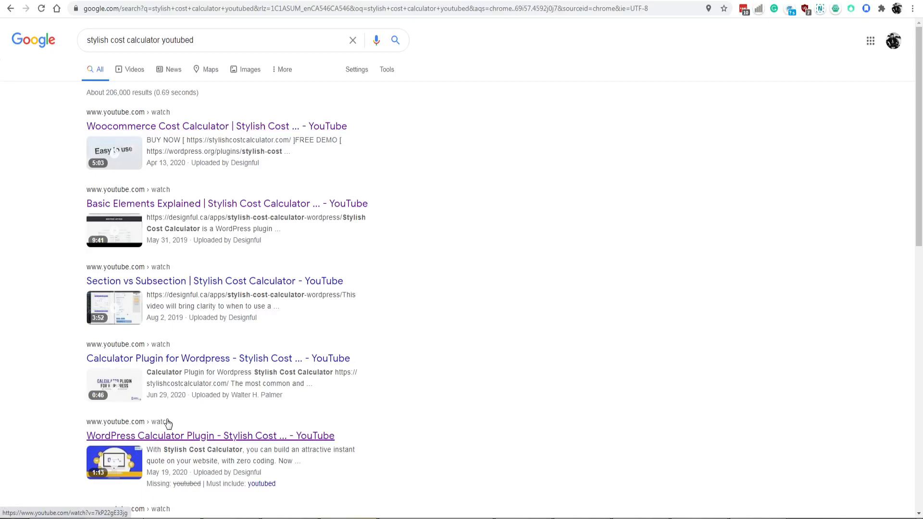
click(211, 436)
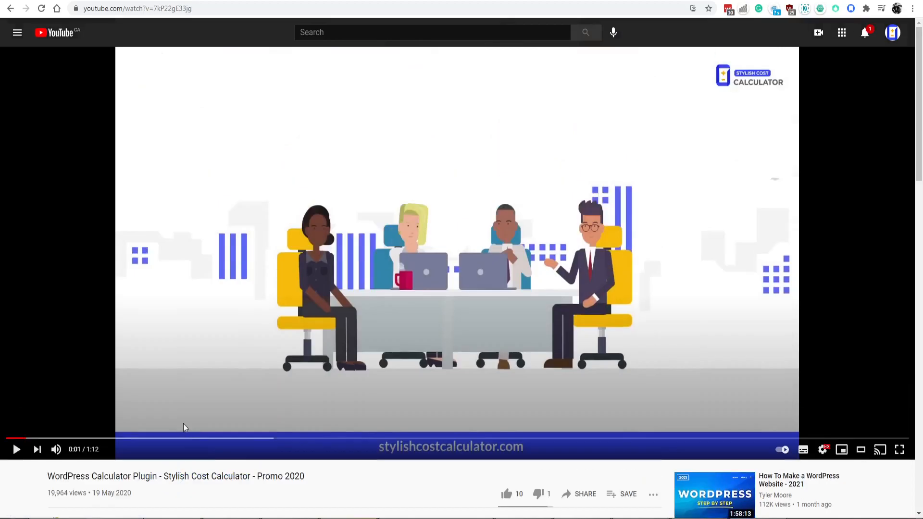
Search YouTube for 'stylish cost' and scroll through the results
click(432, 31)
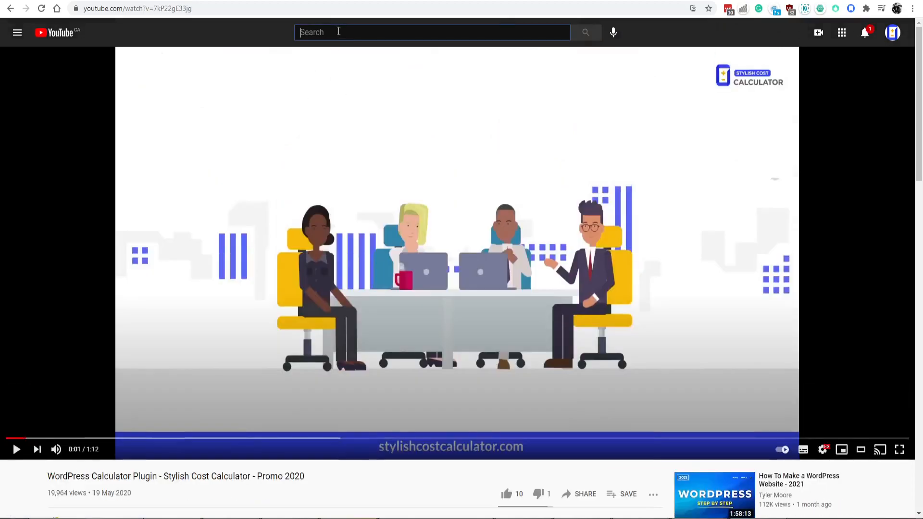
text(stylish cost calculator)
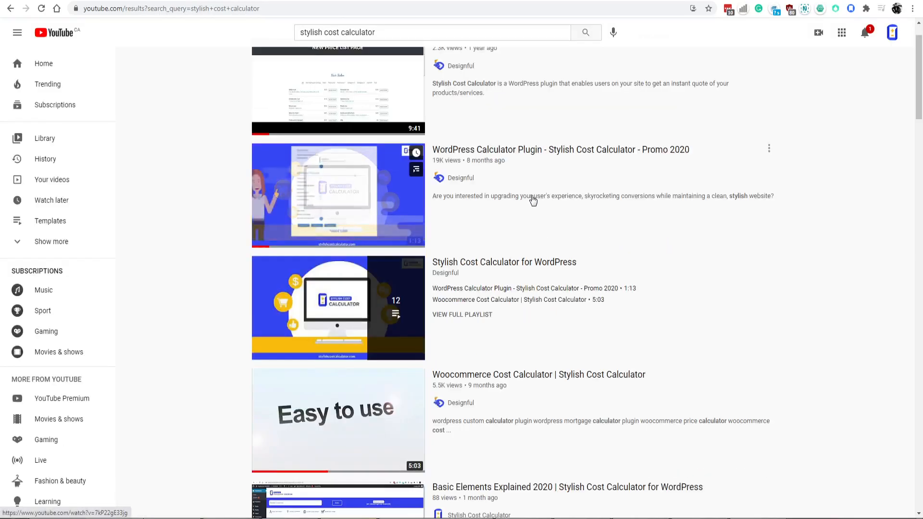
scroll(down, 3)
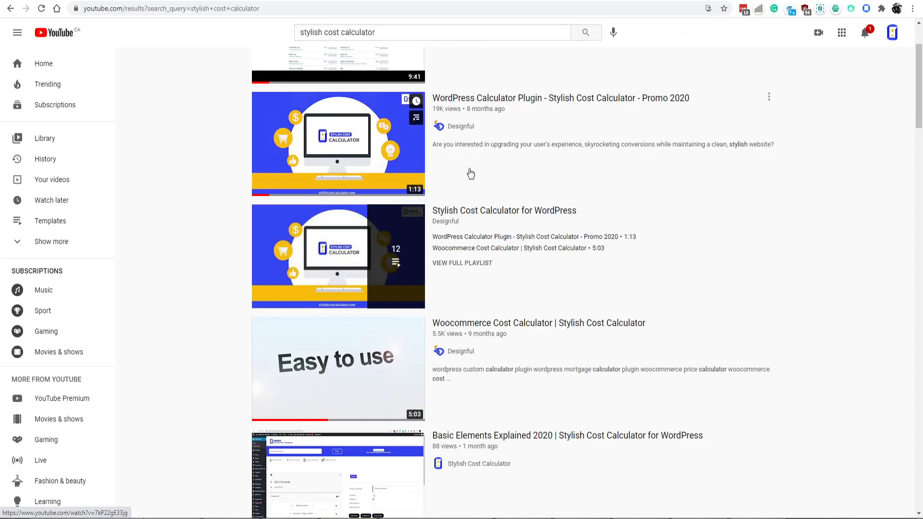
scroll(down, 3)
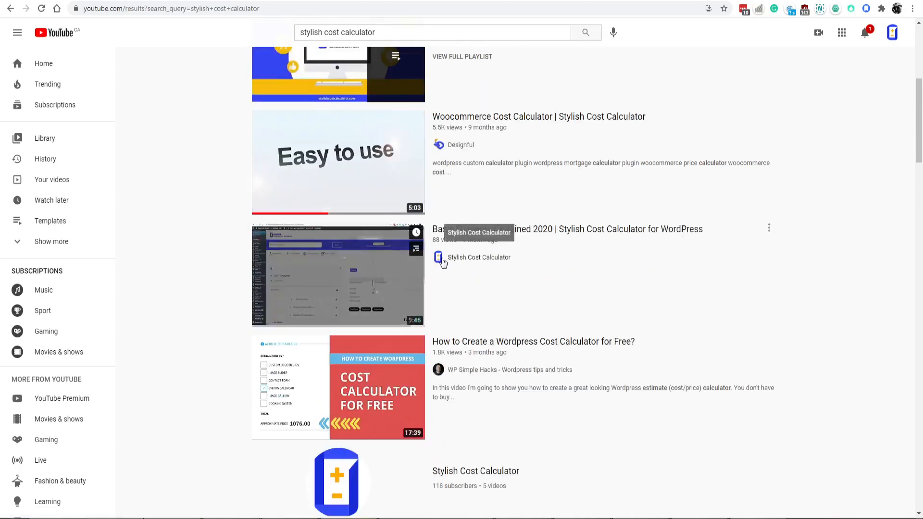
Go to the Stylish Cost Calculator channel and show its Playlists
click(479, 258)
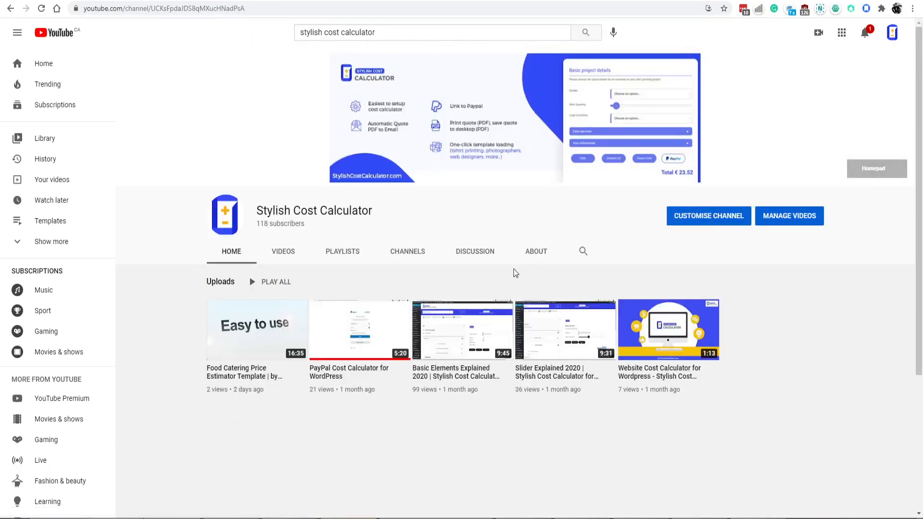
click(343, 251)
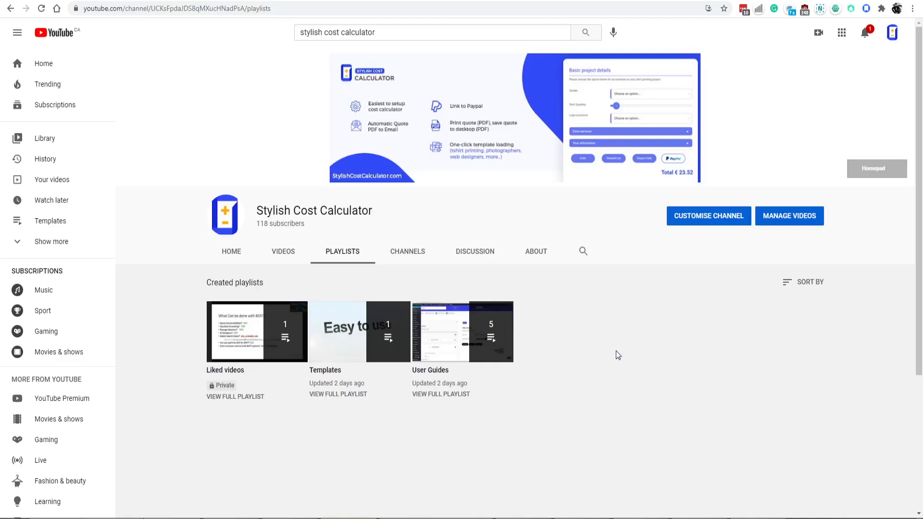
mouse_move(64, 475)
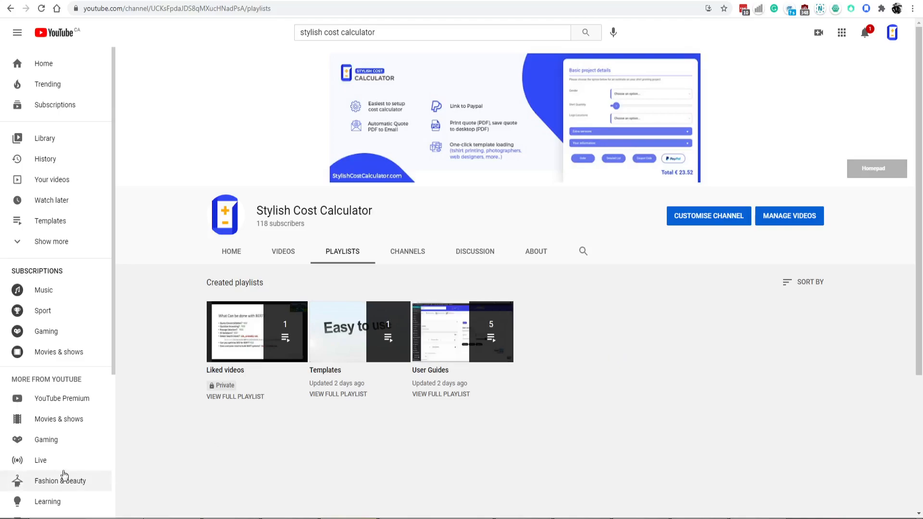